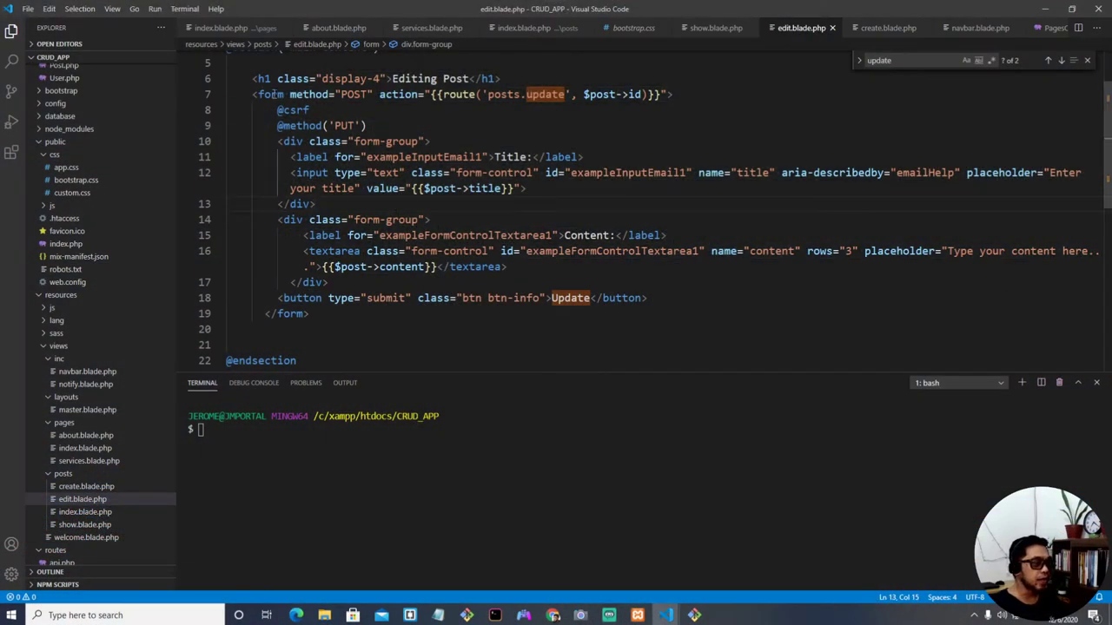
# Step: List the routes with php artisan route:list and open PostsController at update()
pyautogui.moveTo(278, 78); pyautogui.dragTo(514, 236)
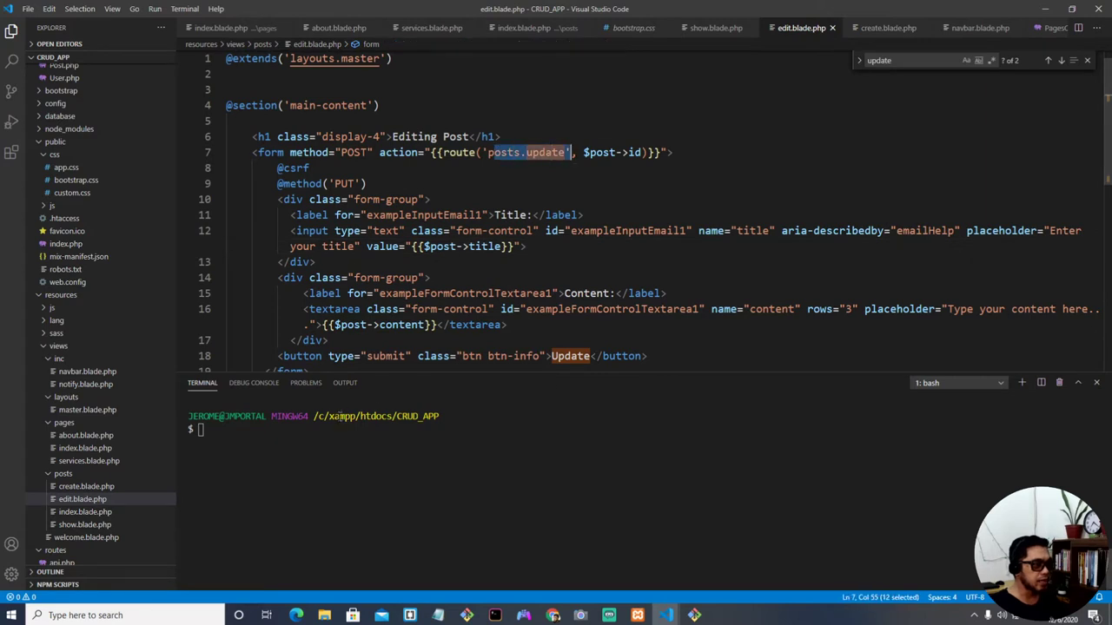
pyautogui.write('php')
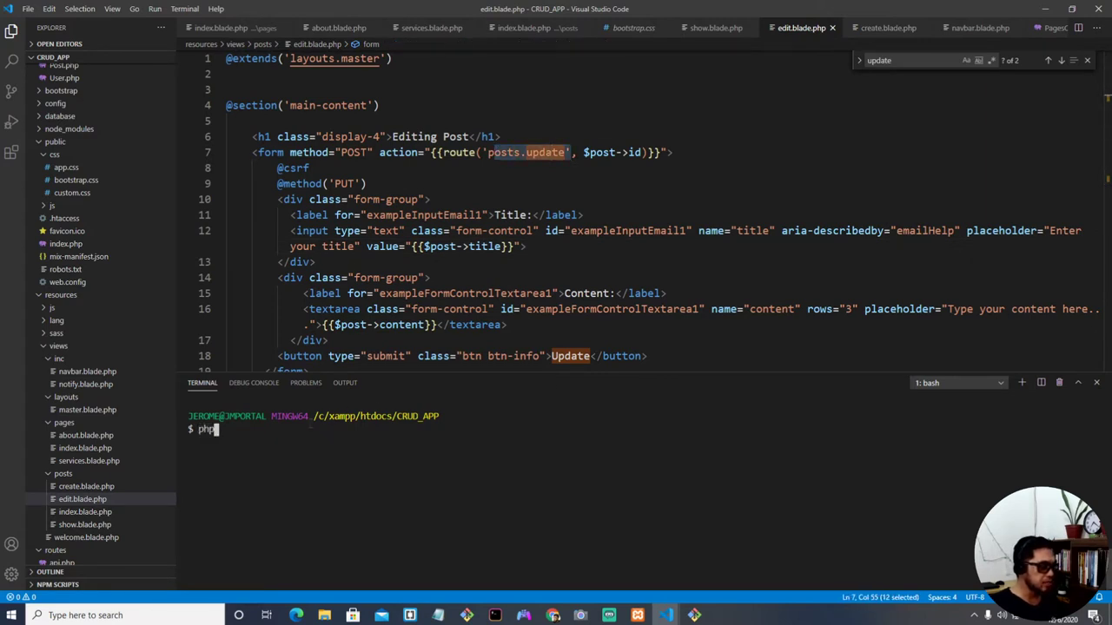
pyautogui.write('artisan route')
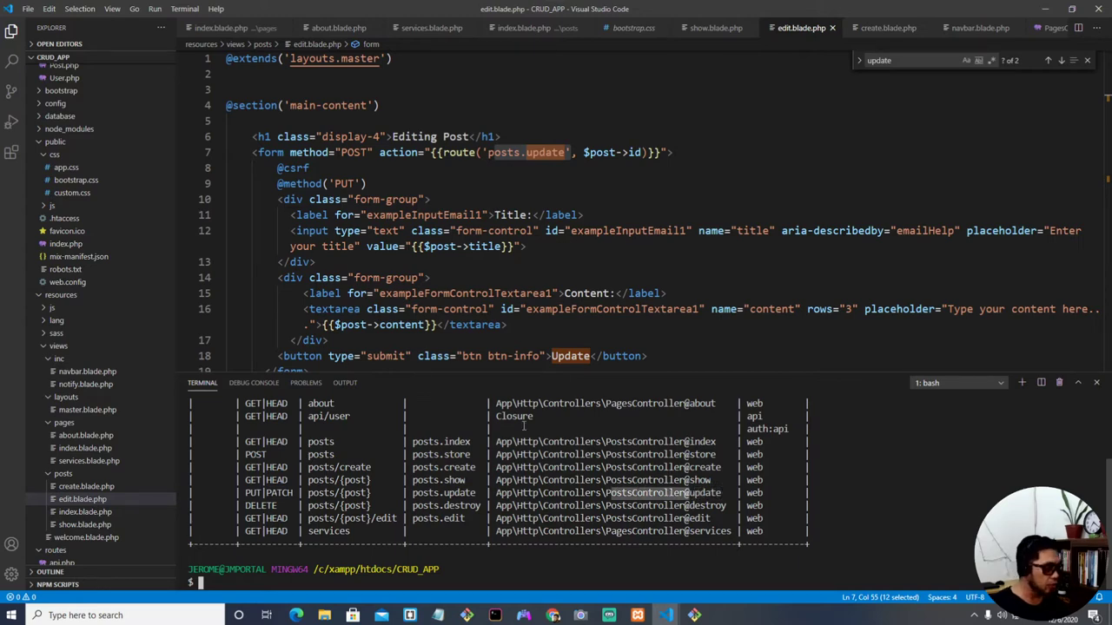
pyautogui.click(91, 159)
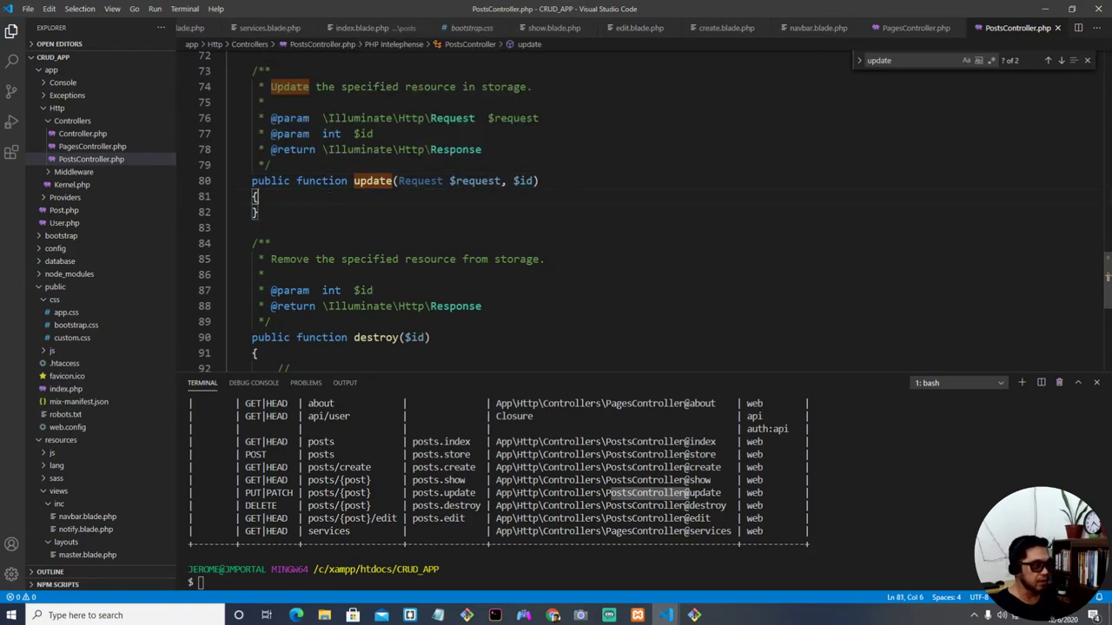
# Step: Add $post = Post::find($id); on a new line inside update()
pyautogui.press('Enter')
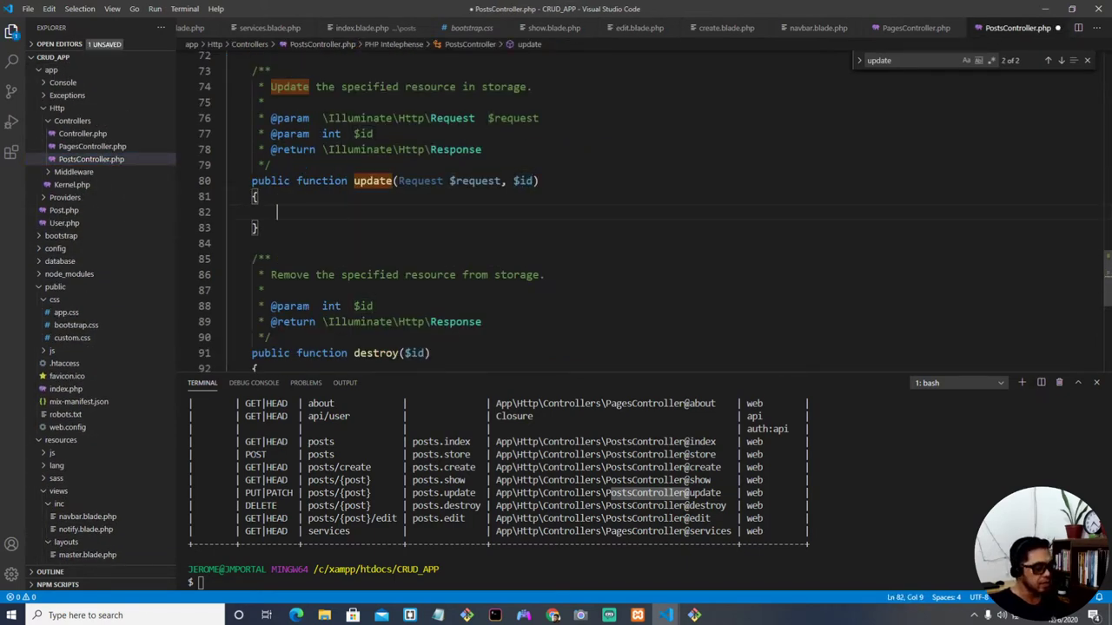
pyautogui.write('$post =')
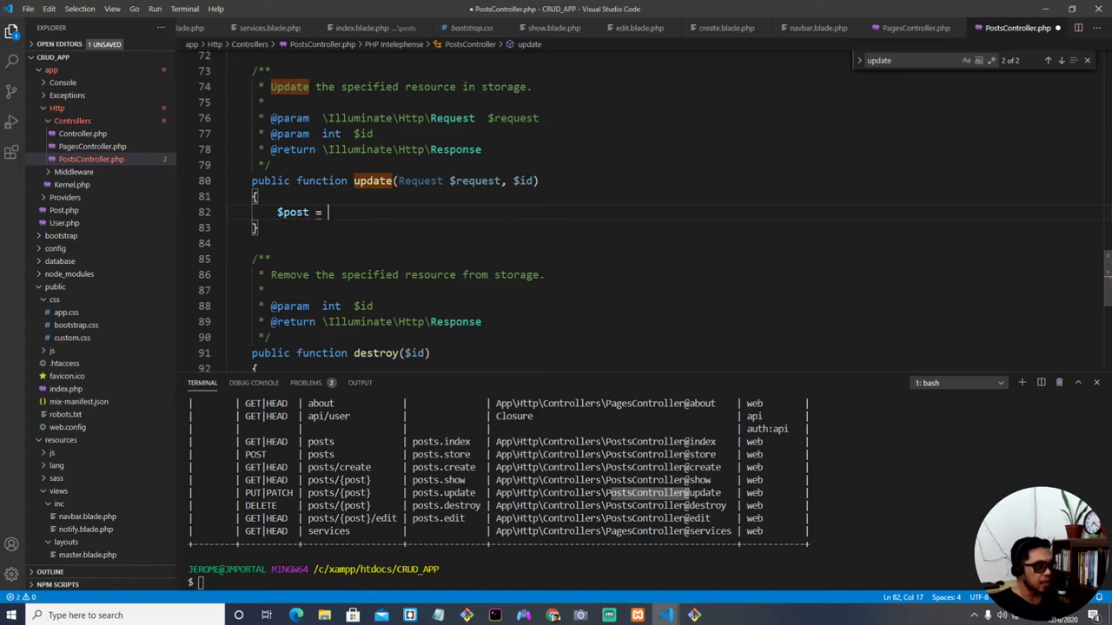
pyautogui.write('Post::')
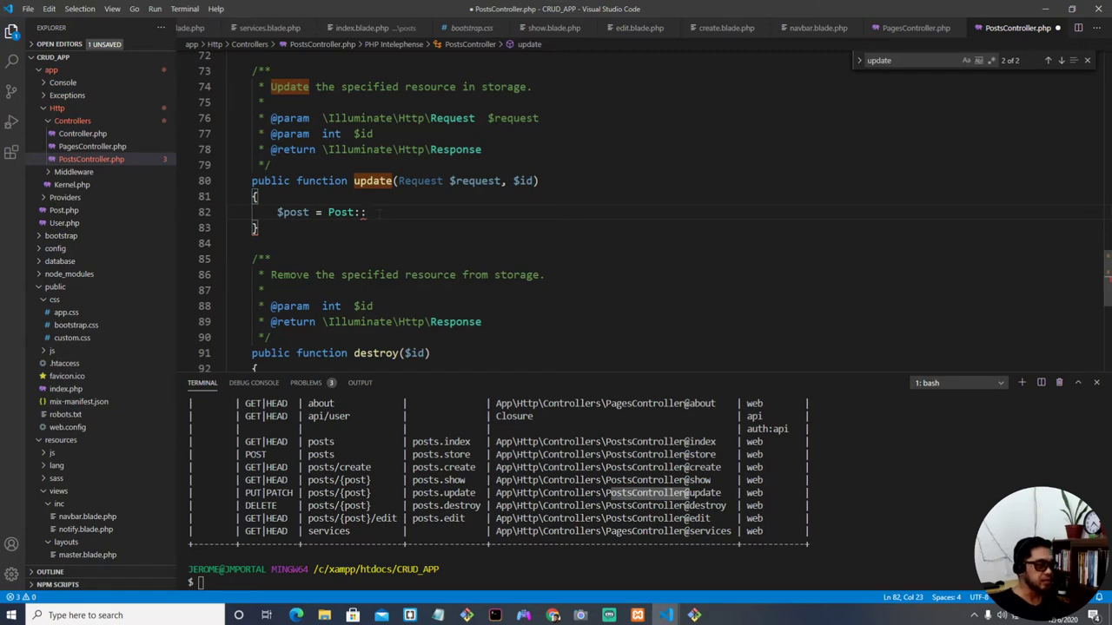
pyautogui.write('find')
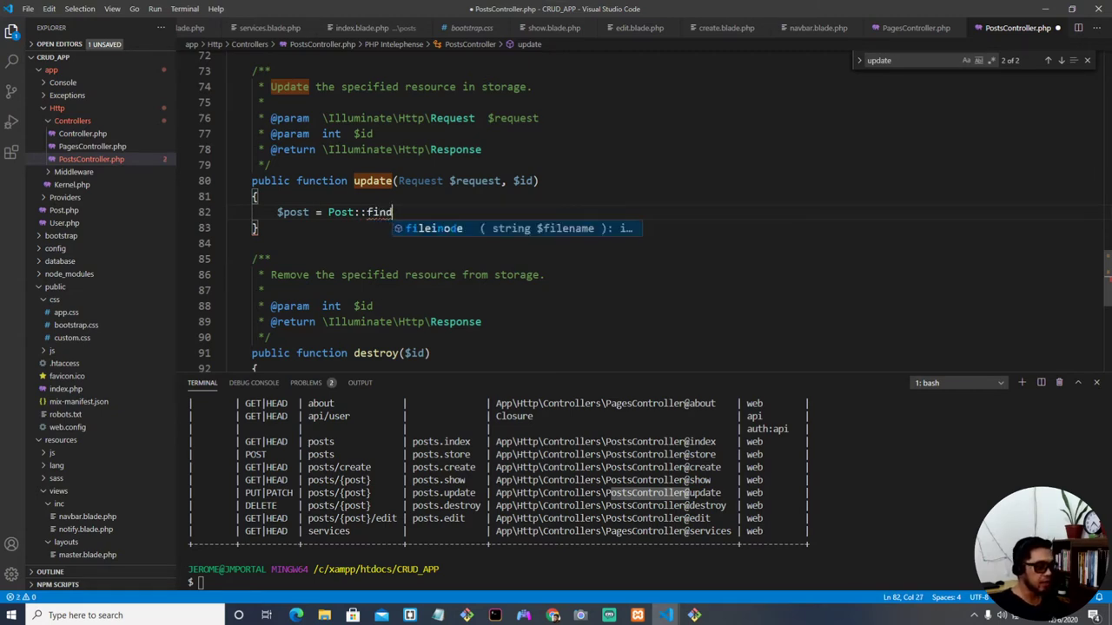
pyautogui.write('($id);')
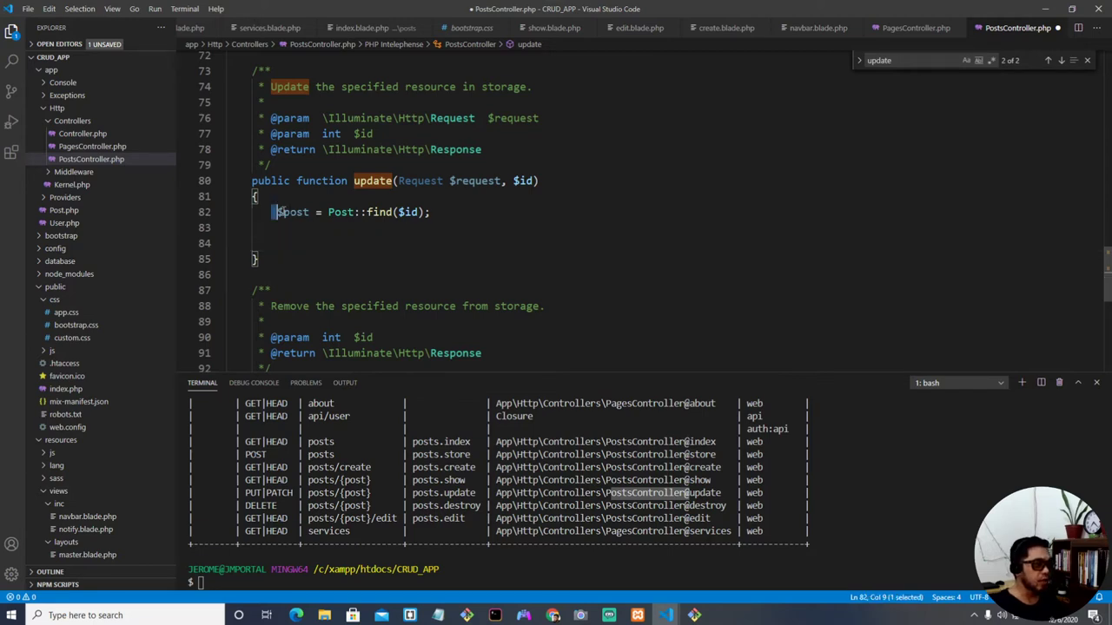
pyautogui.write('$post =')
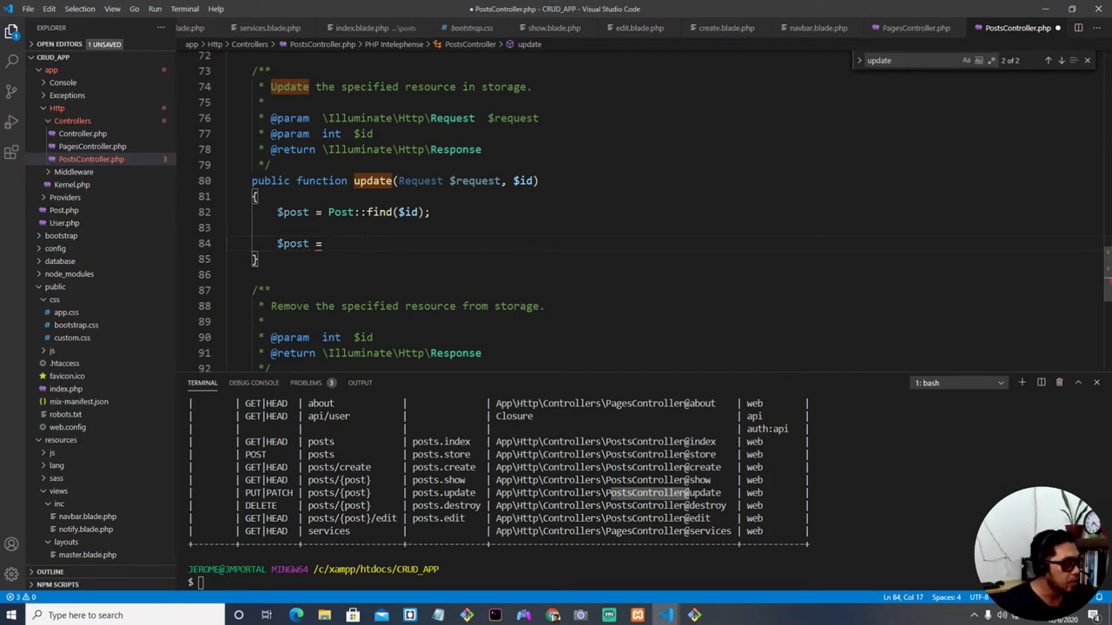
# Step: Write a $conn->query running SELECT * FROM posts WHERE id = $id
pyautogui.write('$conn')
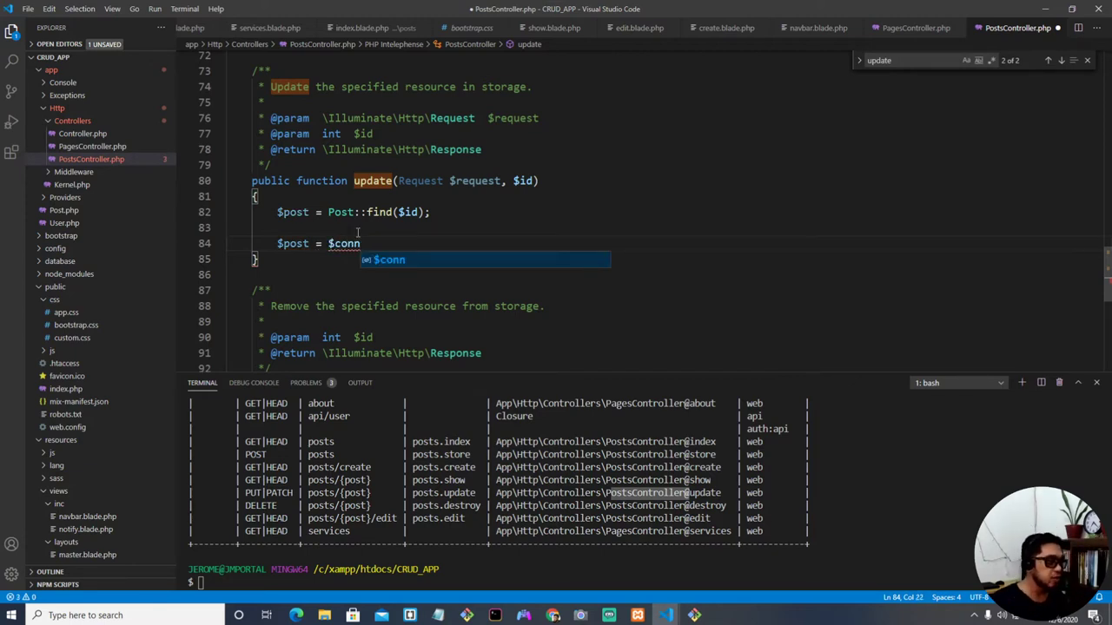
pyautogui.press('Escape')
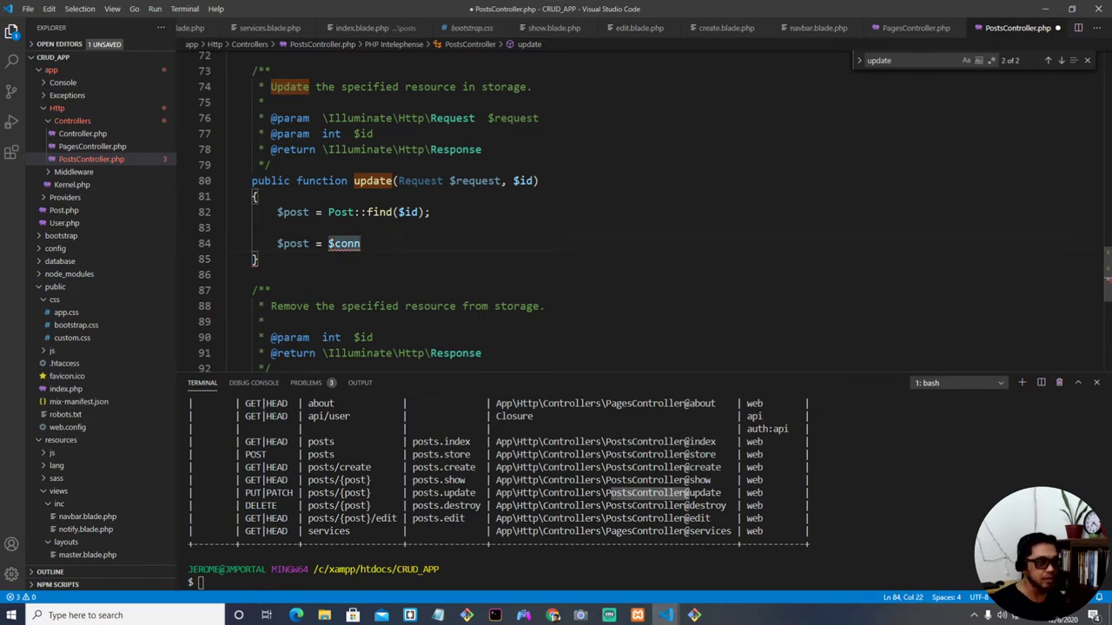
pyautogui.write('->query')
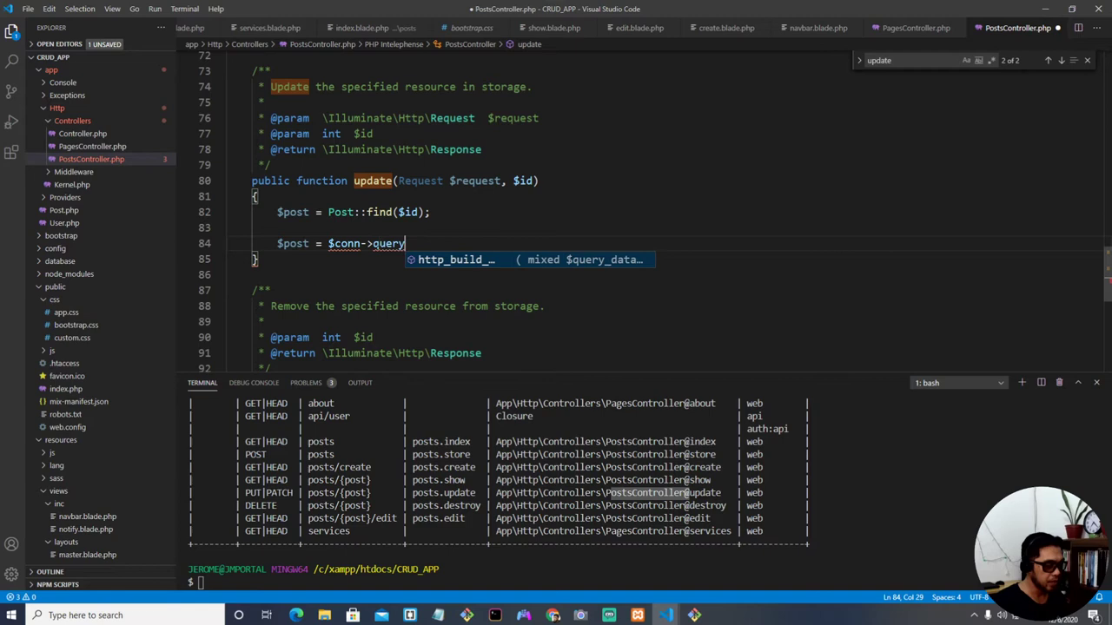
pyautogui.write('("SLEC"')
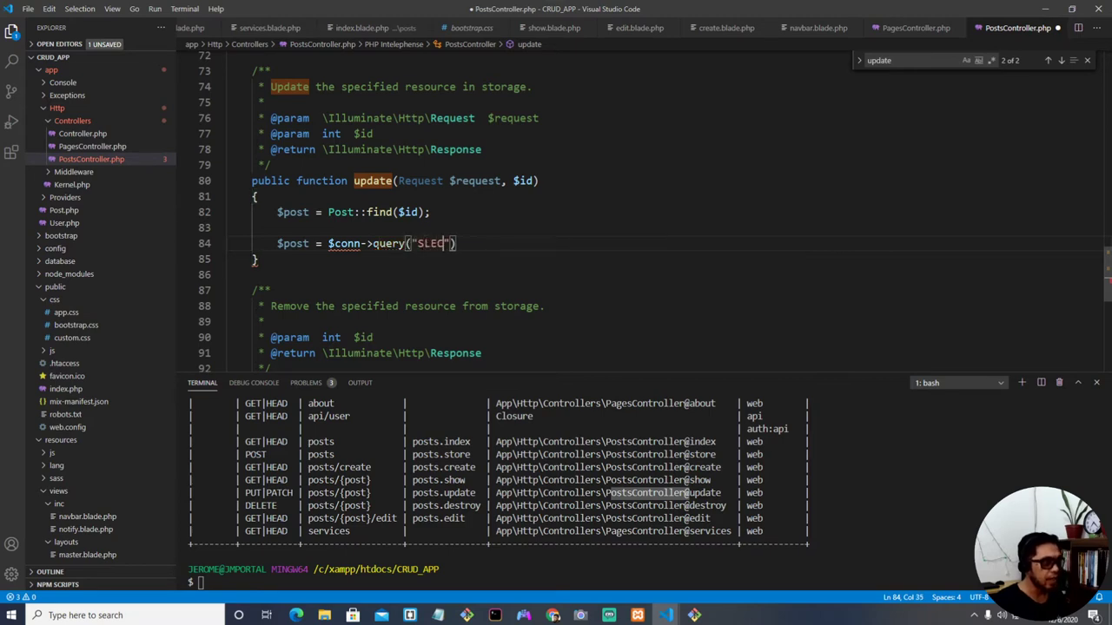
pyautogui.write('ELECT * FROM posts')
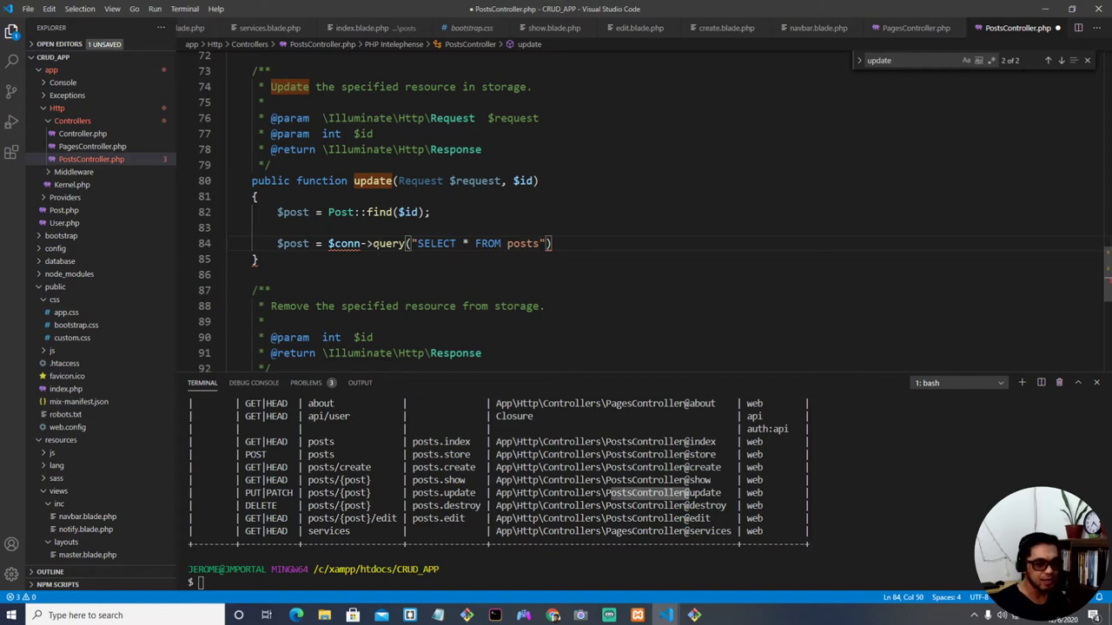
pyautogui.write('WHERE')
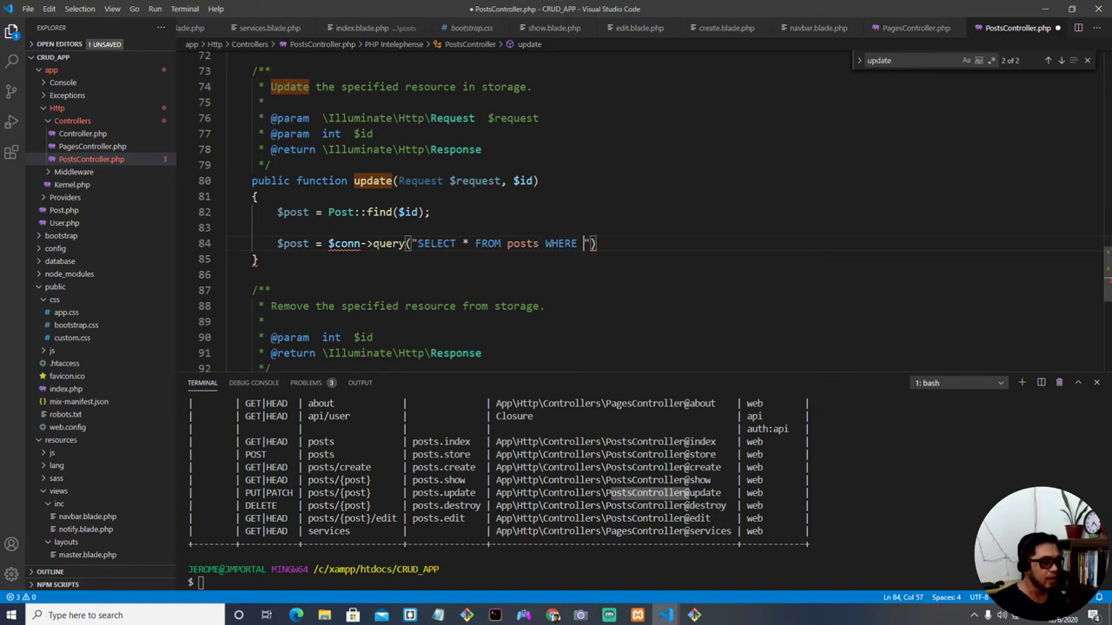
pyautogui.write('id = $id')
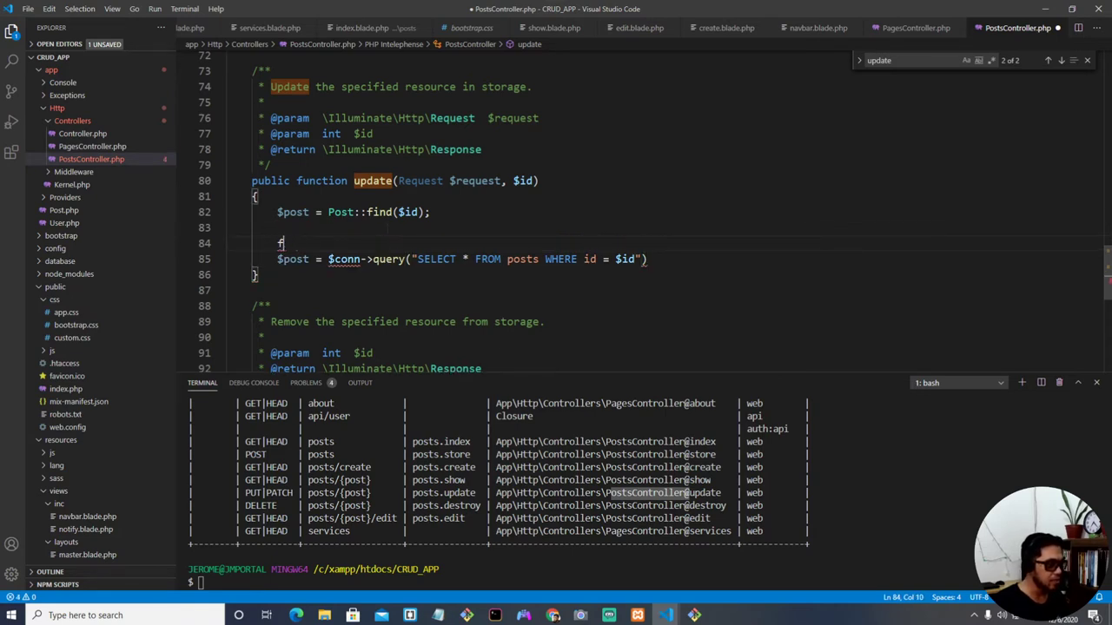
# Step: Wrap the query in an isset($_POST['submit_btn']) check, dying with 'query failed' plus $conn->error
pyautogui.write('if(isset(')
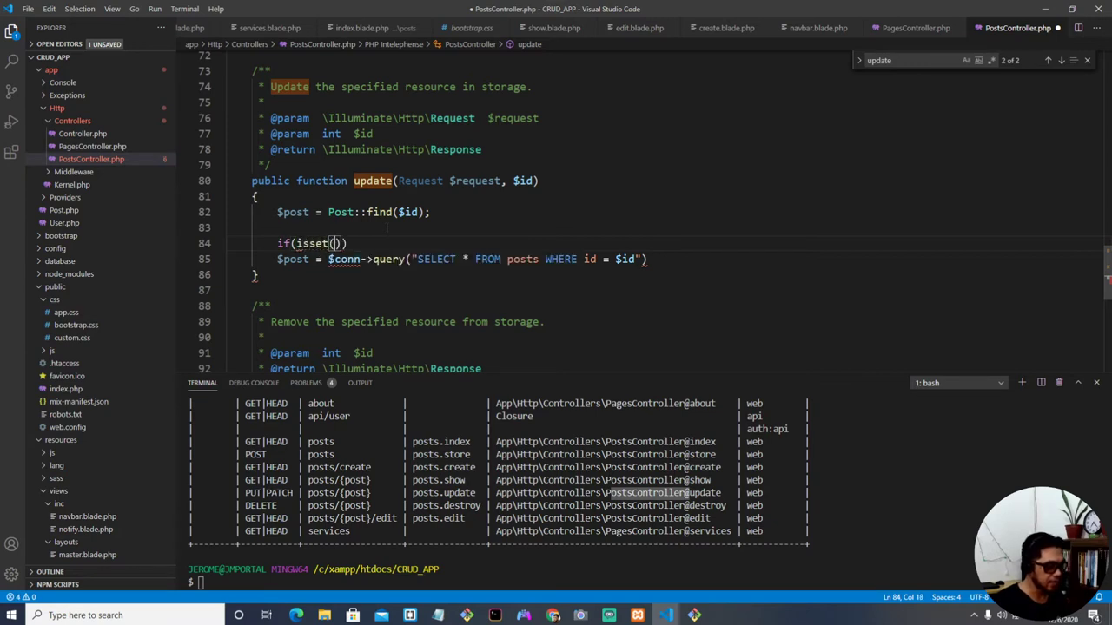
pyautogui.write('$_POST')
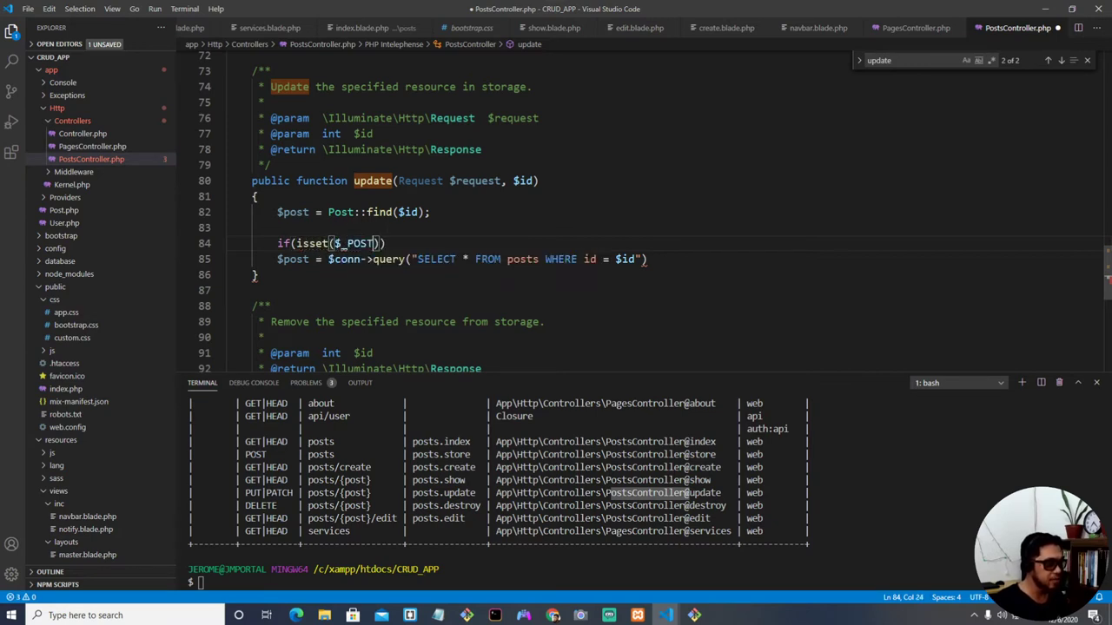
pyautogui.write("['your'")
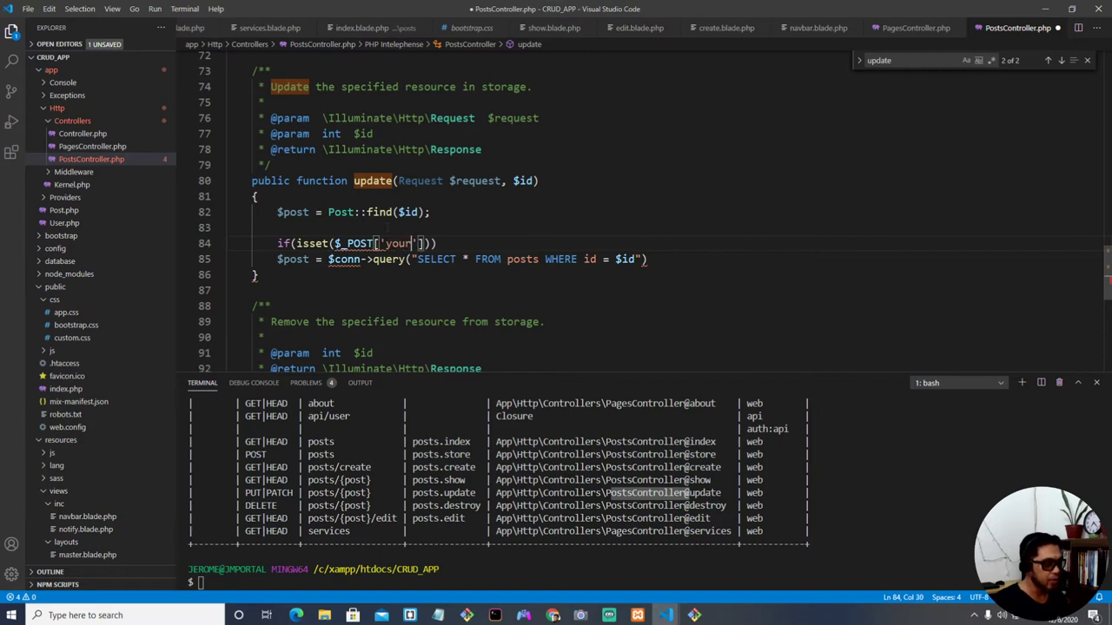
pyautogui.press('Backspace')
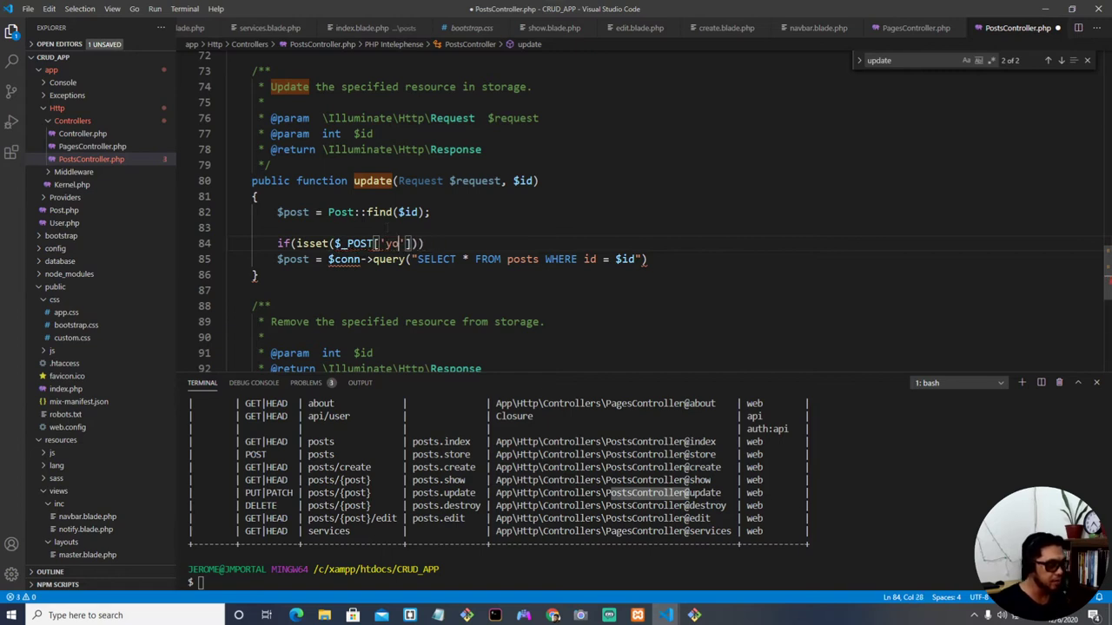
pyautogui.write('submit_')
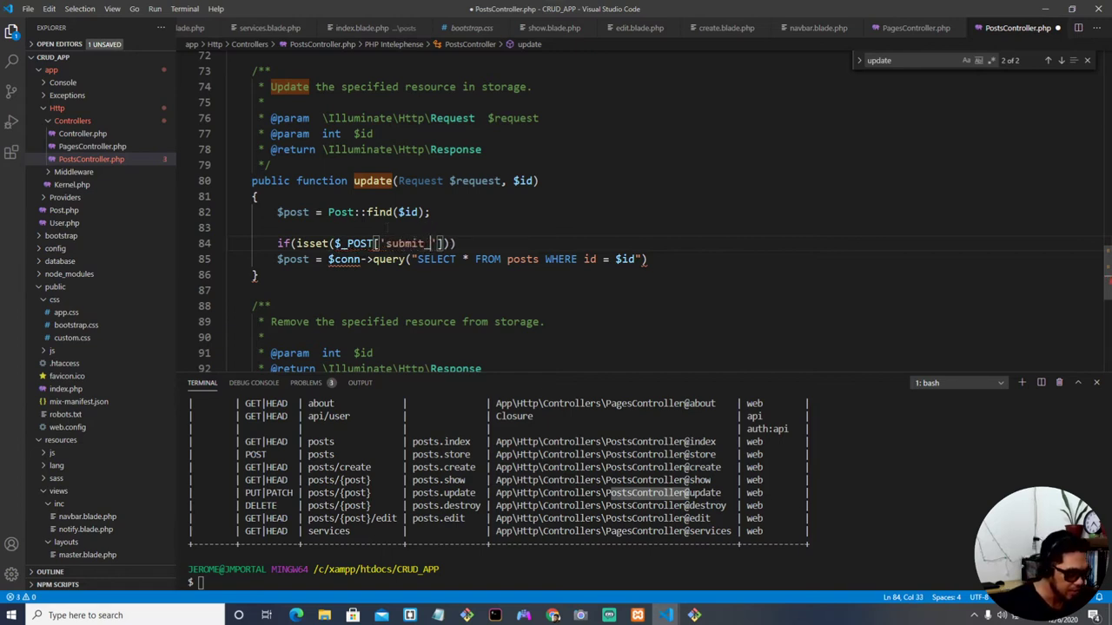
pyautogui.write('sb')
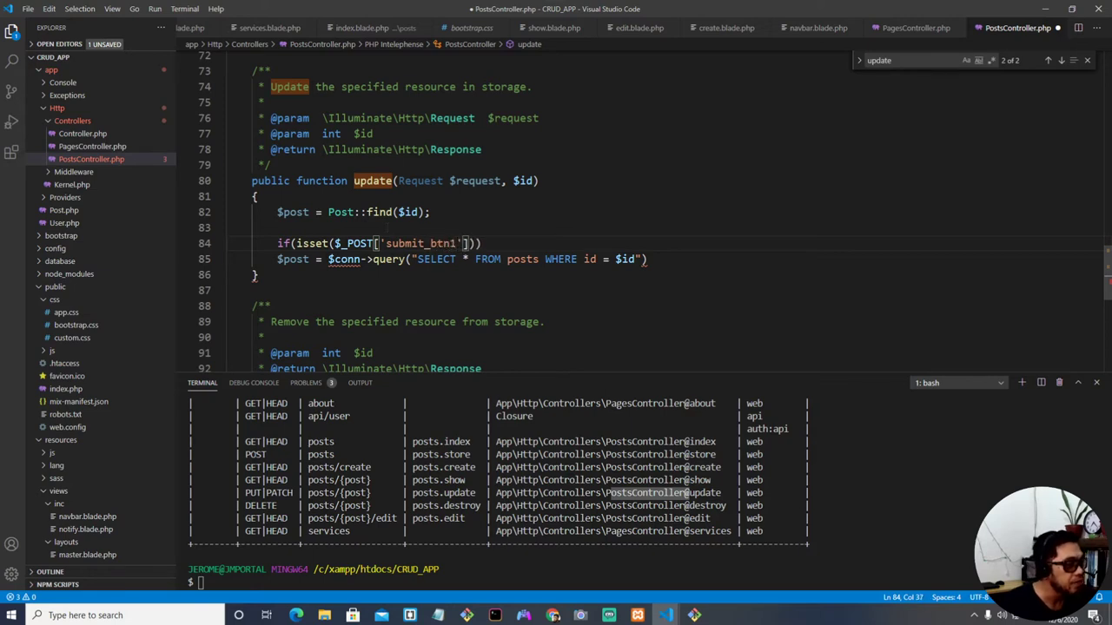
pyautogui.press('Backspace')
pyautogui.write(' or die("query failed')
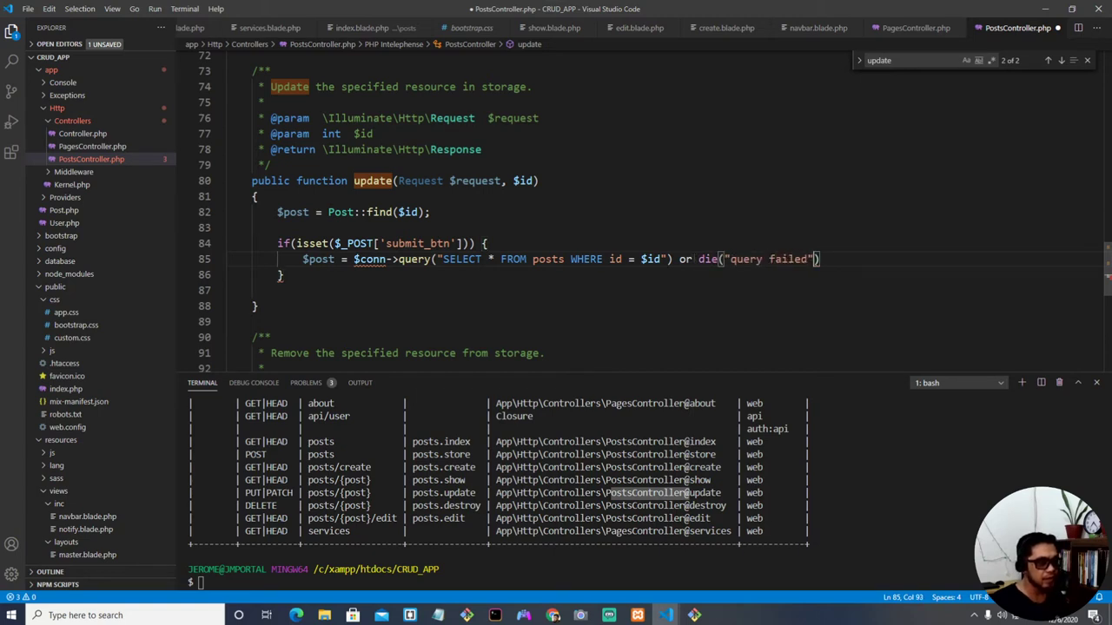
pyautogui.write('.$conn')
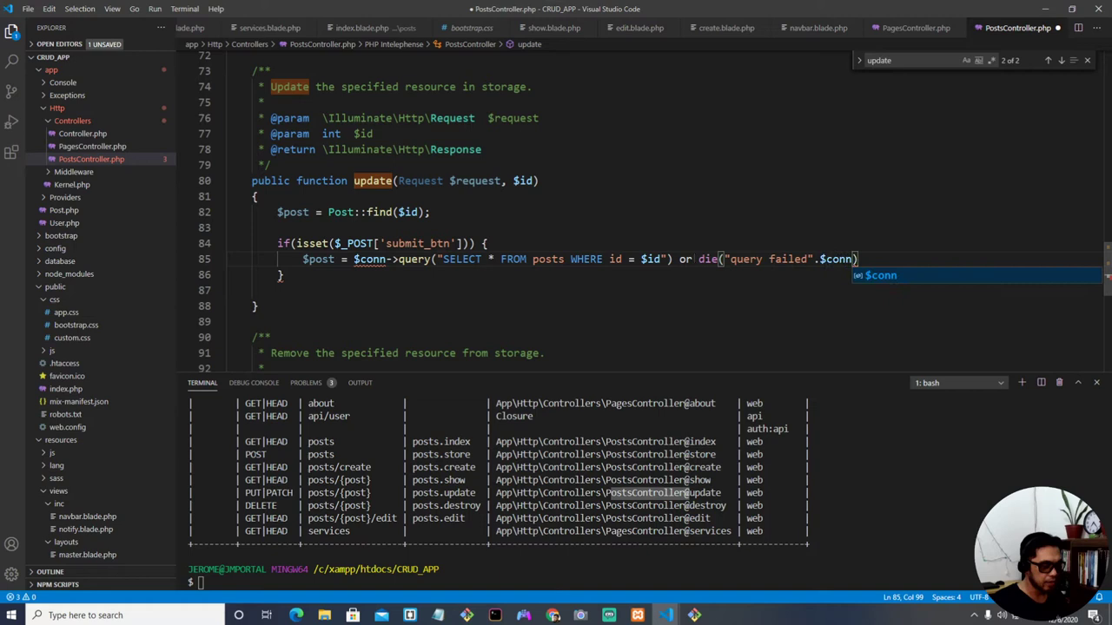
pyautogui.write('->error')
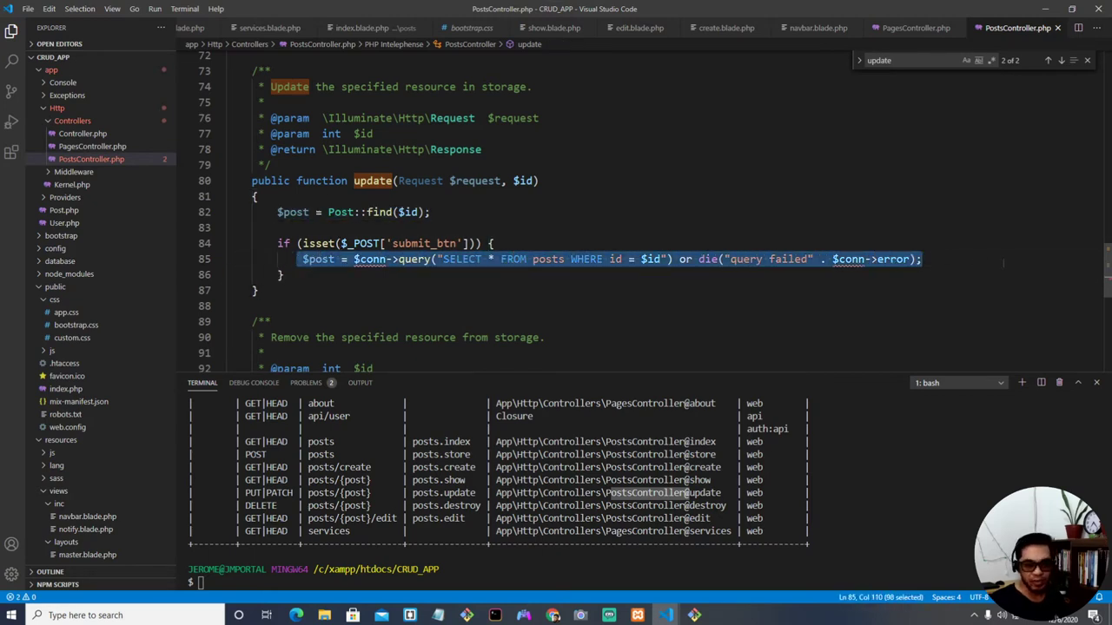
# Step: Delete the old isset query block and start a $post->title assignment
pyautogui.click(413, 244)
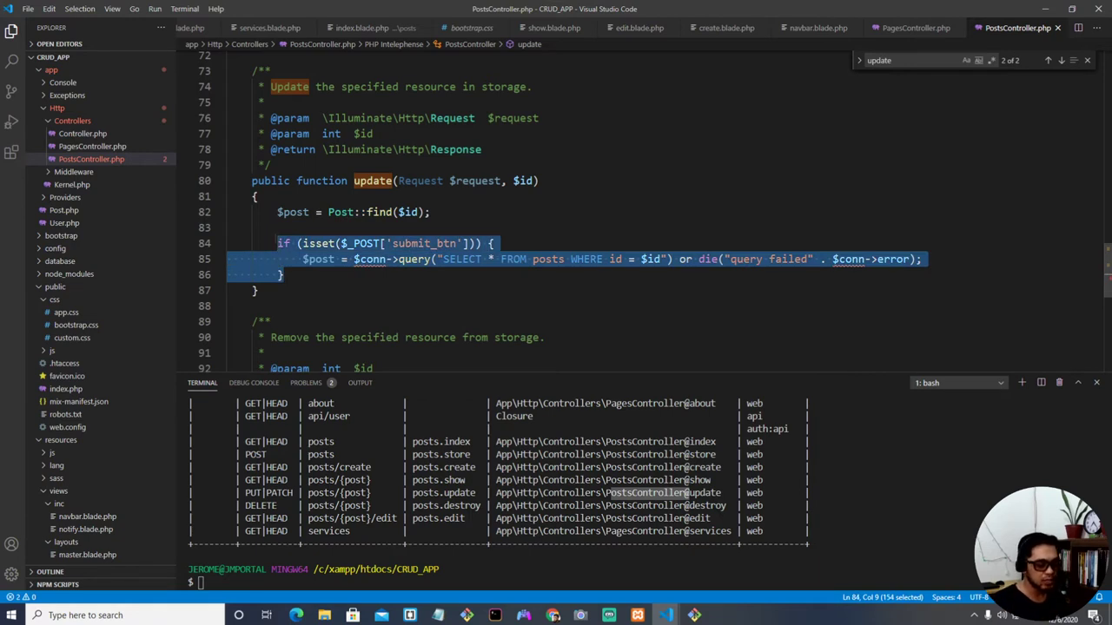
pyautogui.press('Delete')
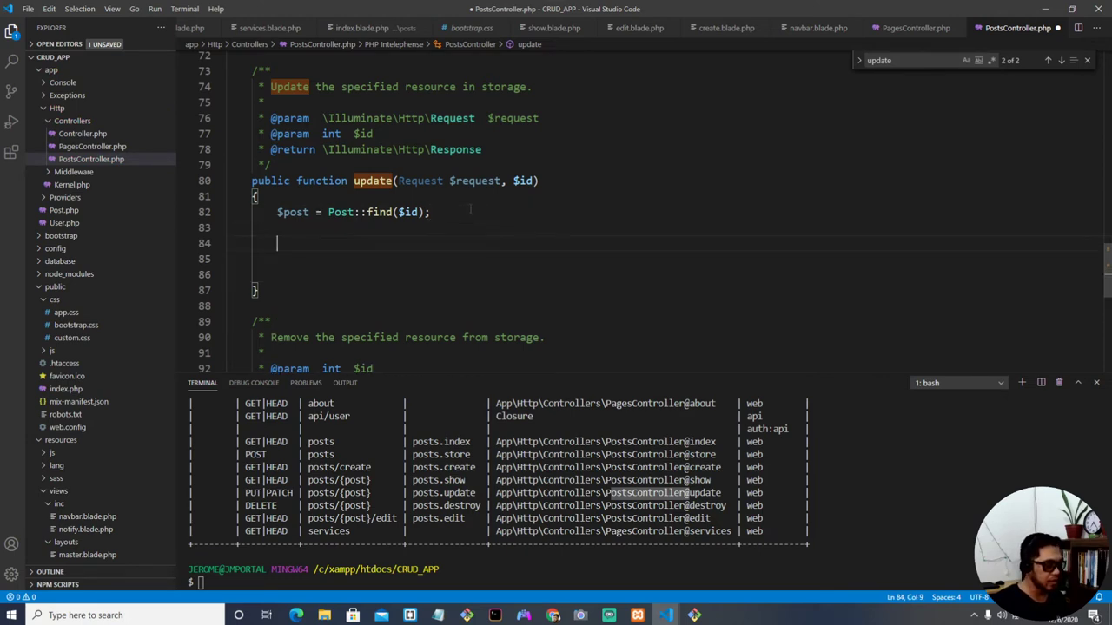
pyautogui.write('$post')
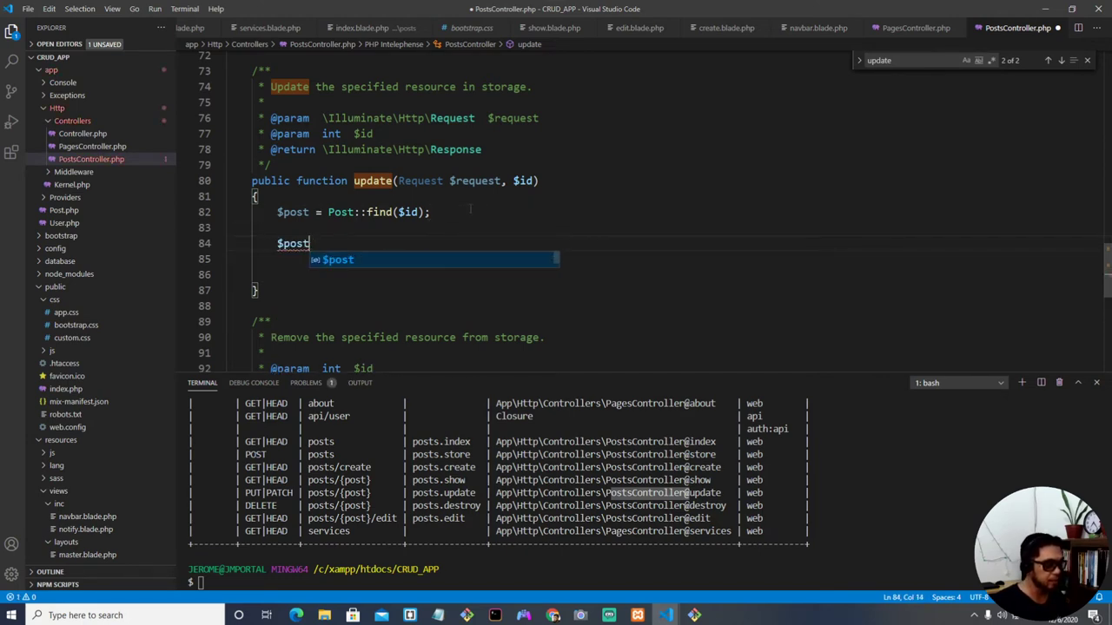
pyautogui.write('->tit')
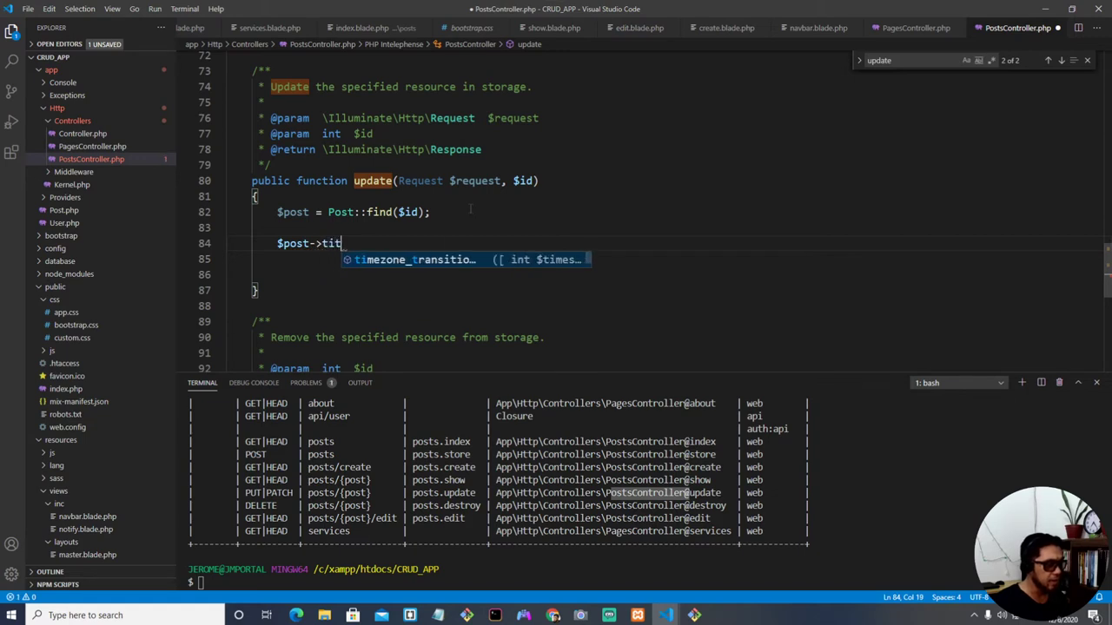
pyautogui.write('le')
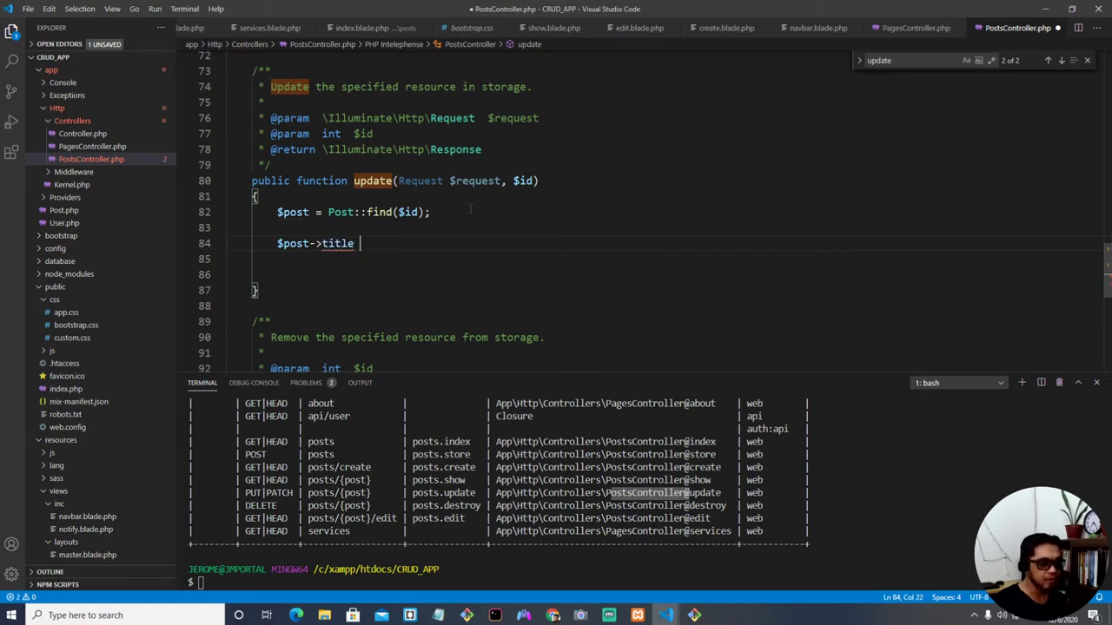
pyautogui.write('=')
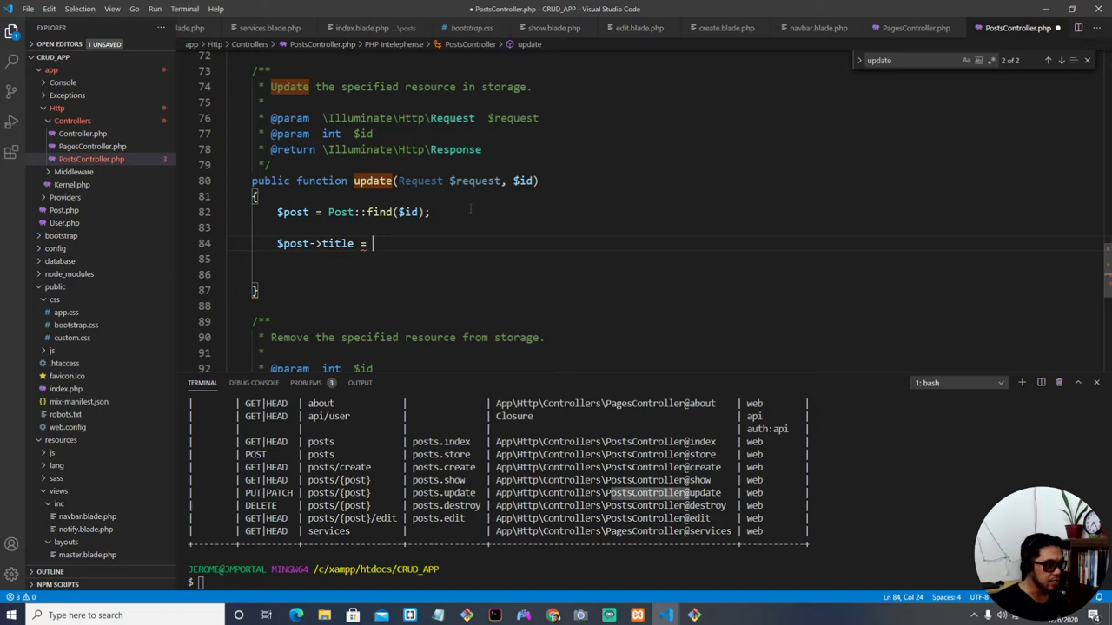
# Step: Assign $request->title to the title, checking field names in edit.blade.php
pyautogui.write('$')
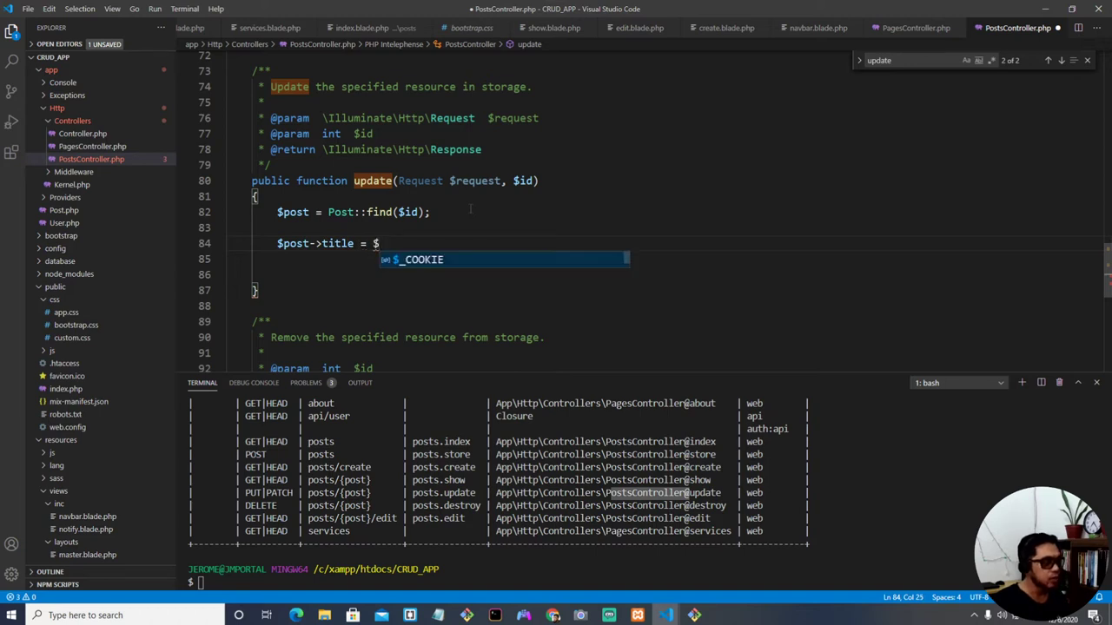
pyautogui.write('request')
pyautogui.click(397, 181)
pyautogui.write('x')
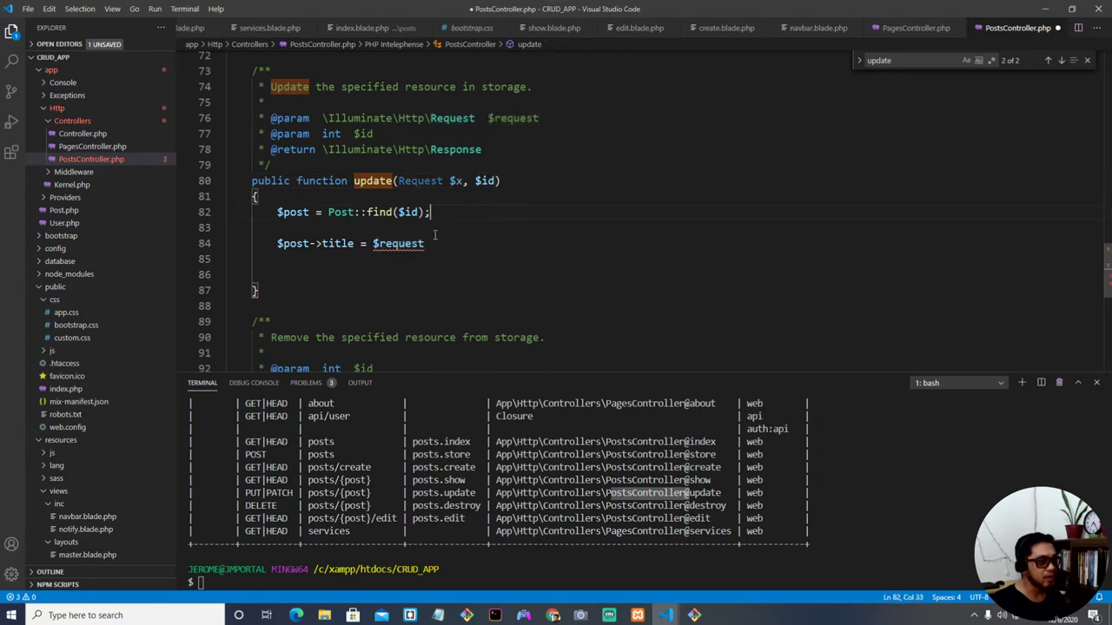
pyautogui.write('$x')
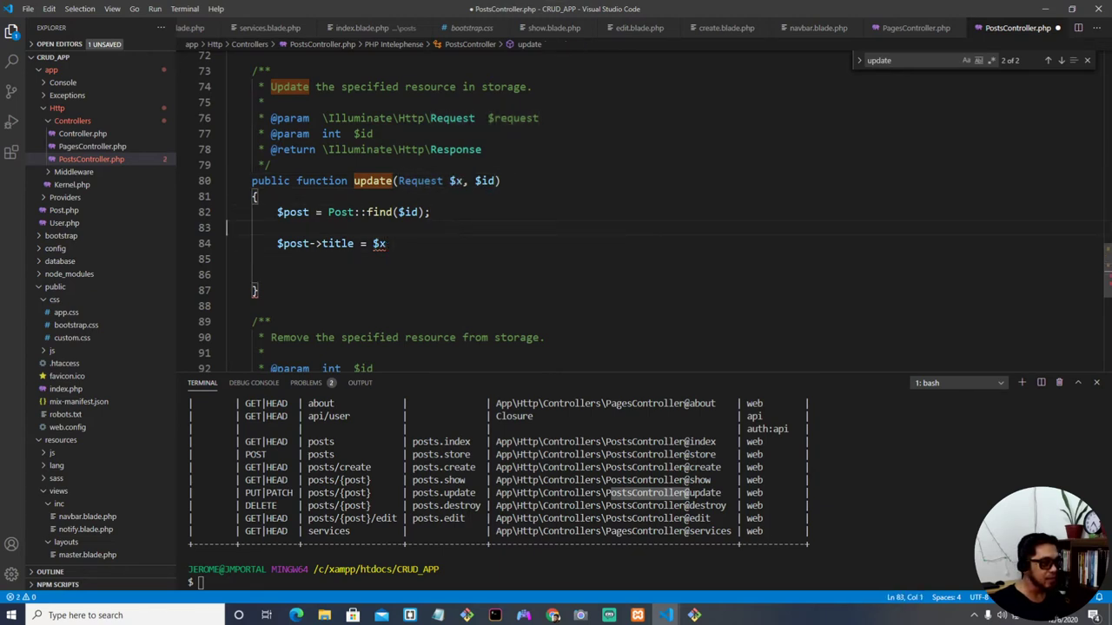
pyautogui.write('request')
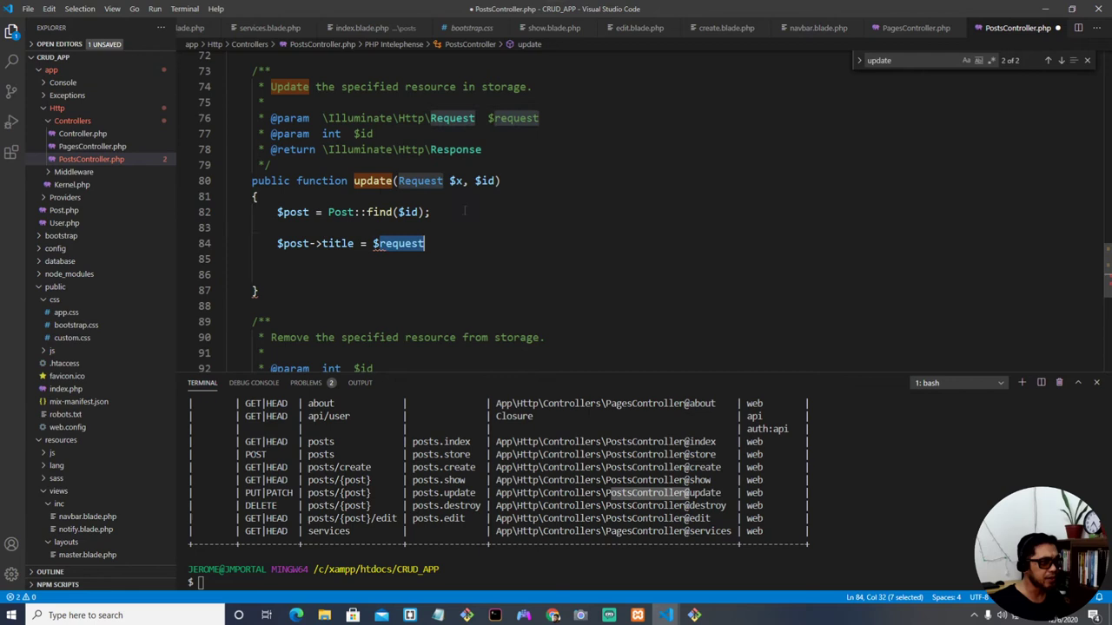
pyautogui.write('$request')
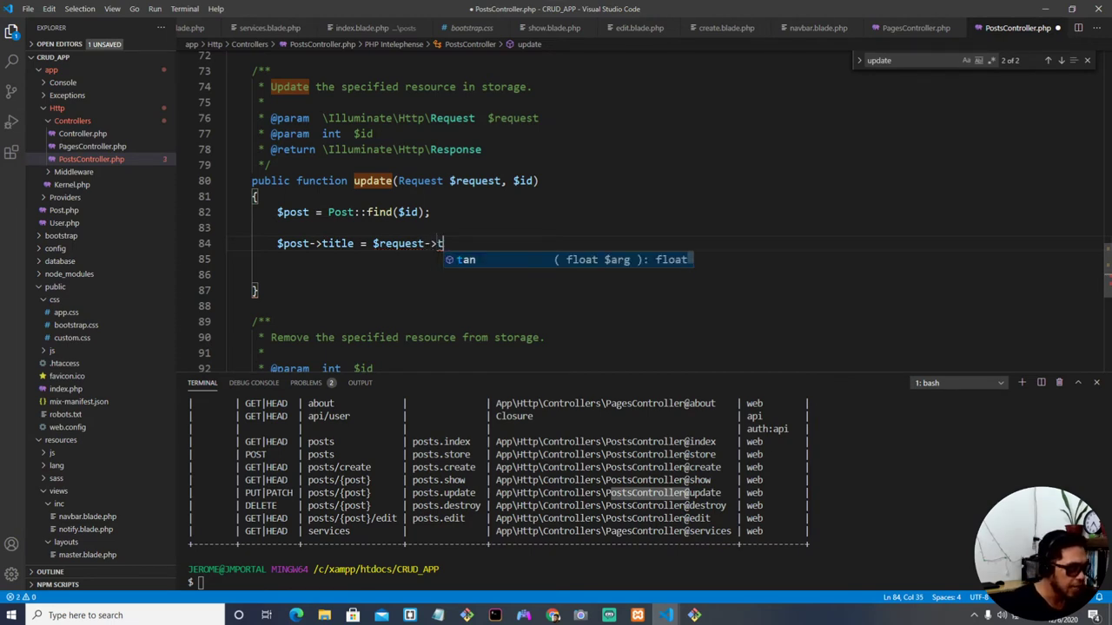
pyautogui.write('itle')
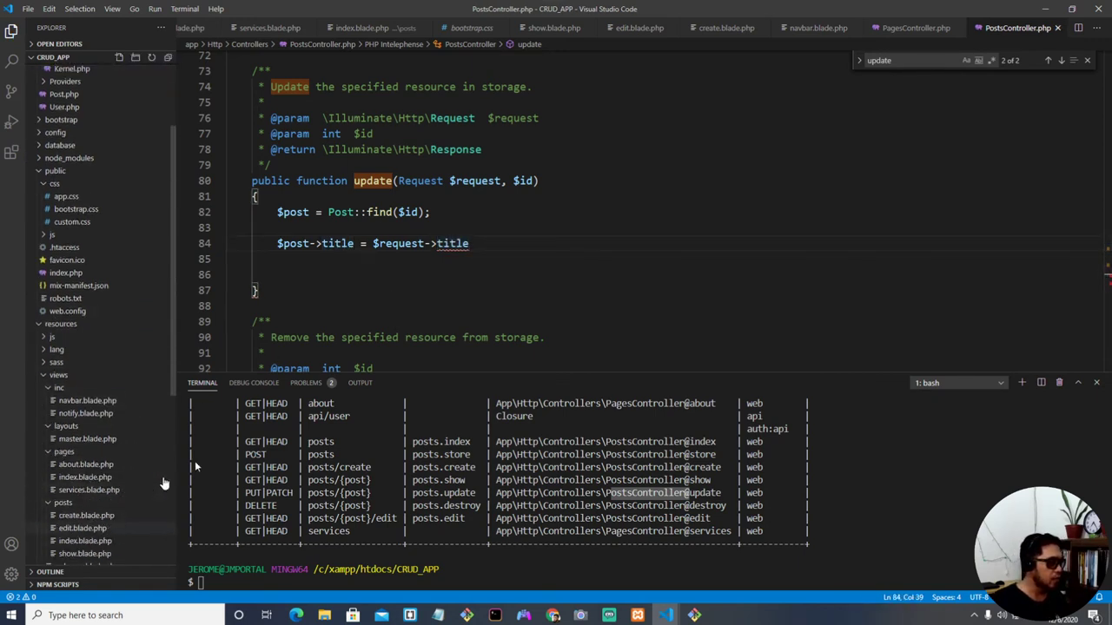
pyautogui.click(639, 28)
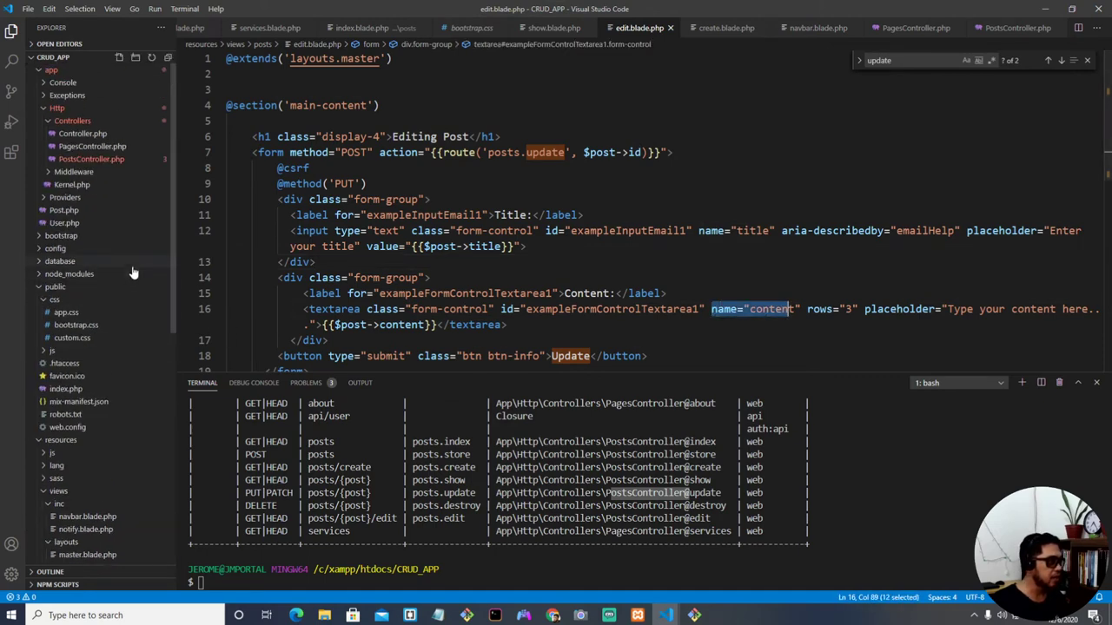
pyautogui.click(91, 159)
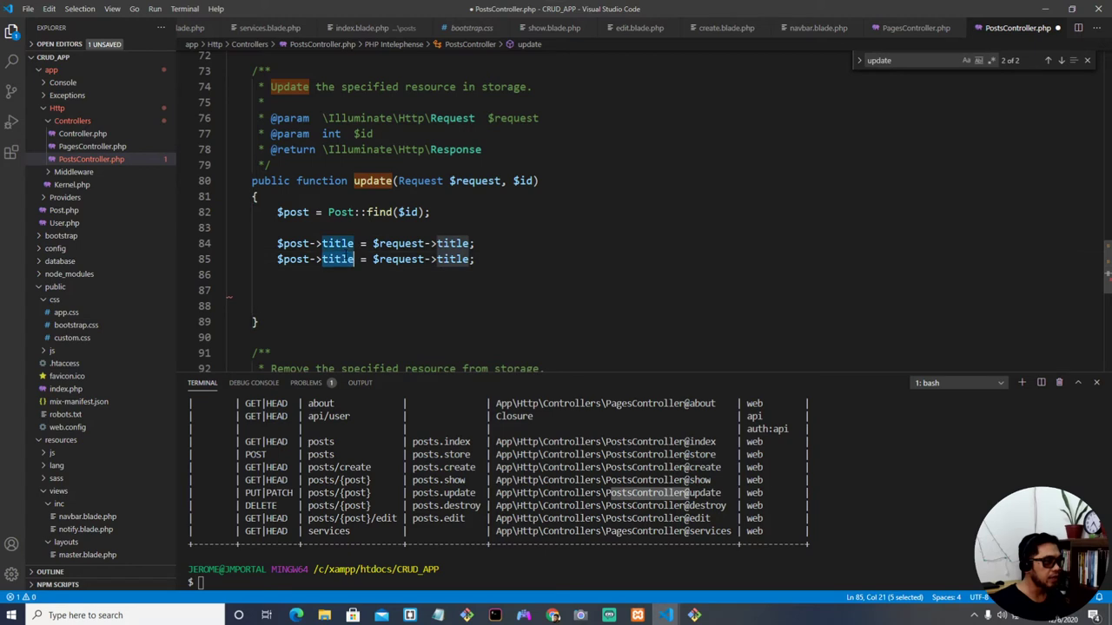
# Step: Set $post->content from $request->content and call $post->save()
pyautogui.write('content')
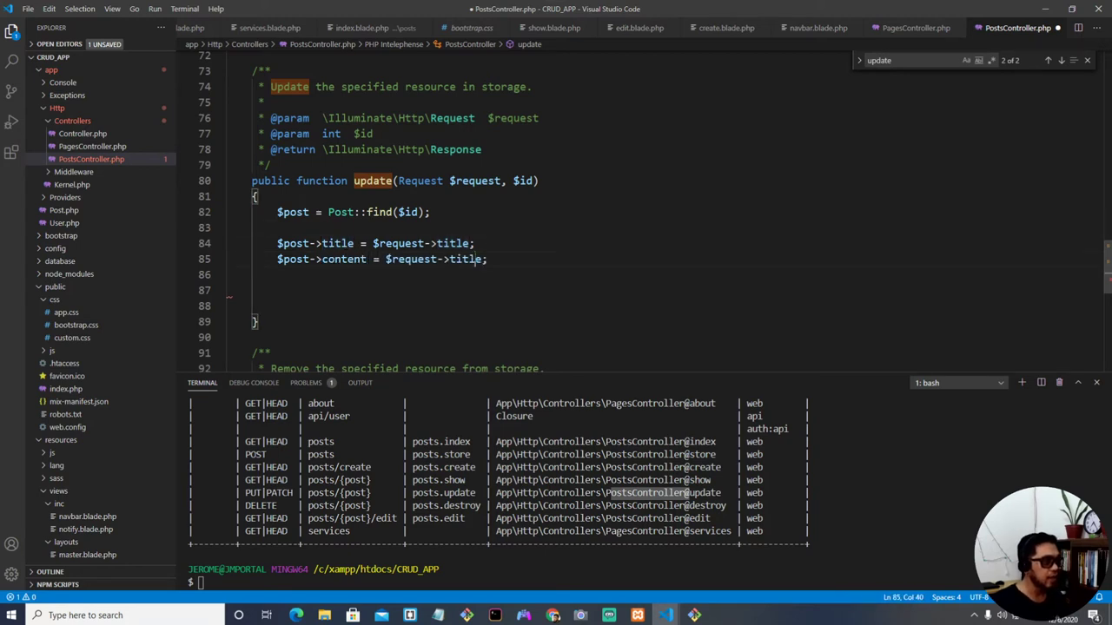
pyautogui.write('content')
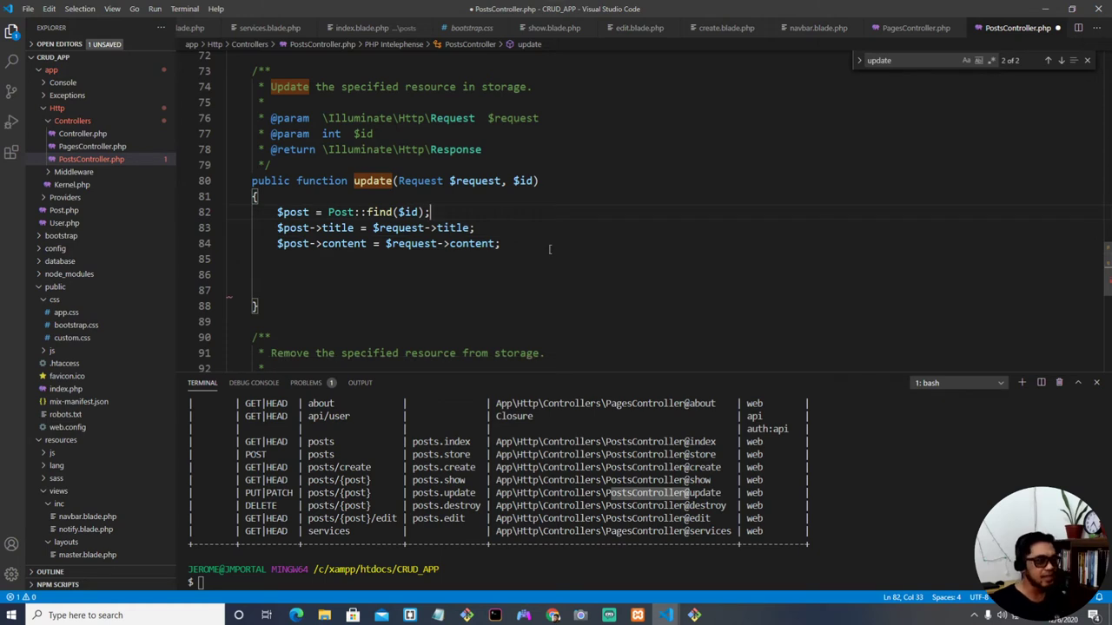
pyautogui.write('$post')
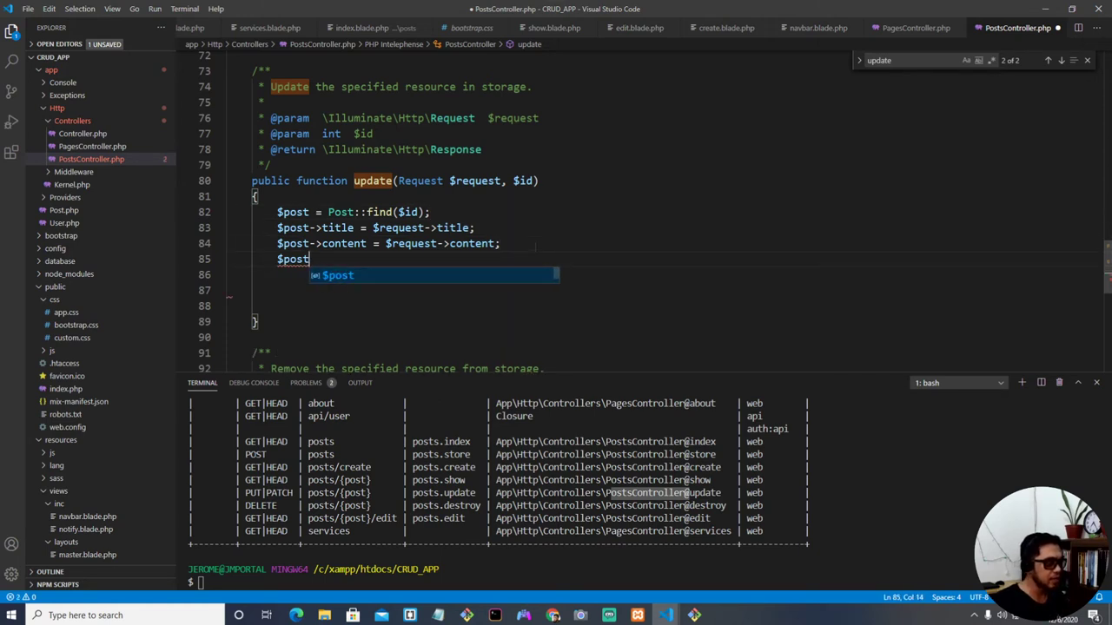
pyautogui.write('->save();')
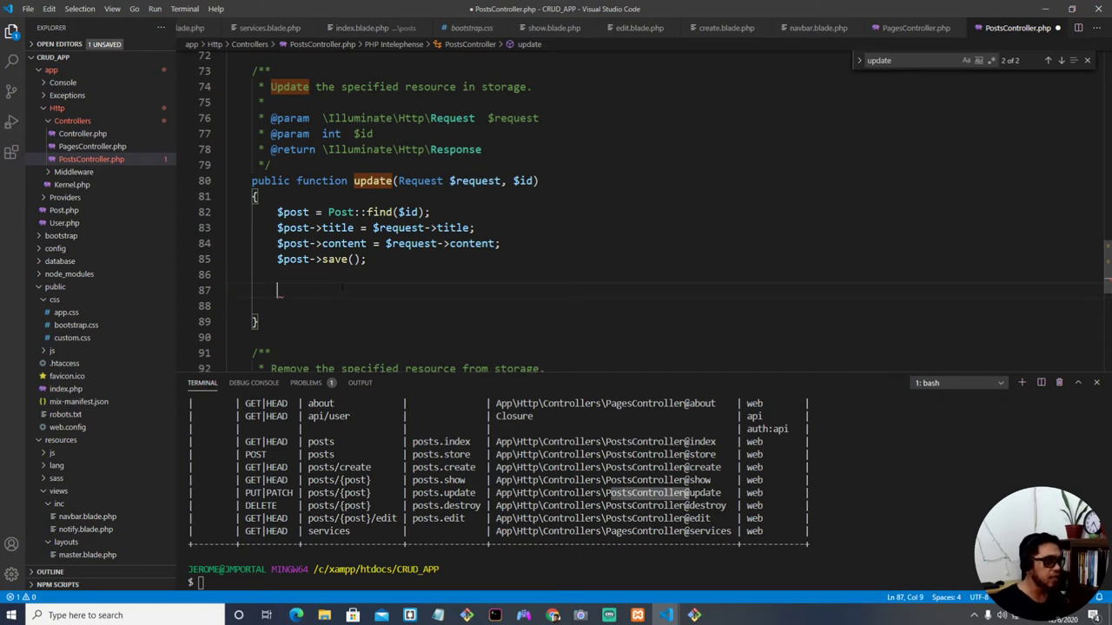
# Step: Make update() return "A post has been updated"
pyautogui.write('reut')
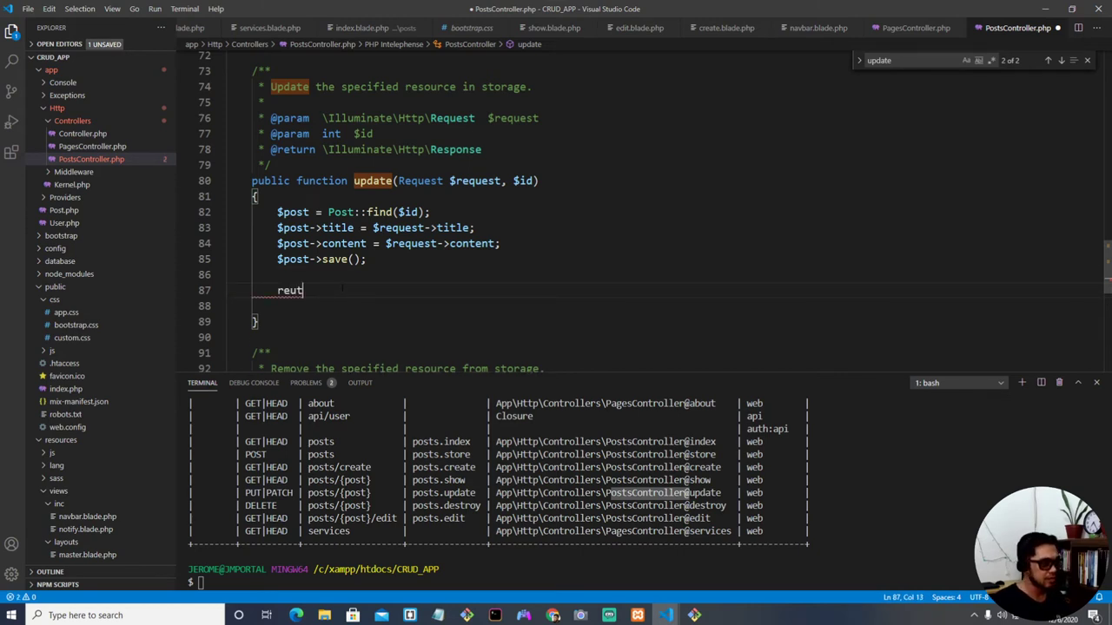
pyautogui.write('return')
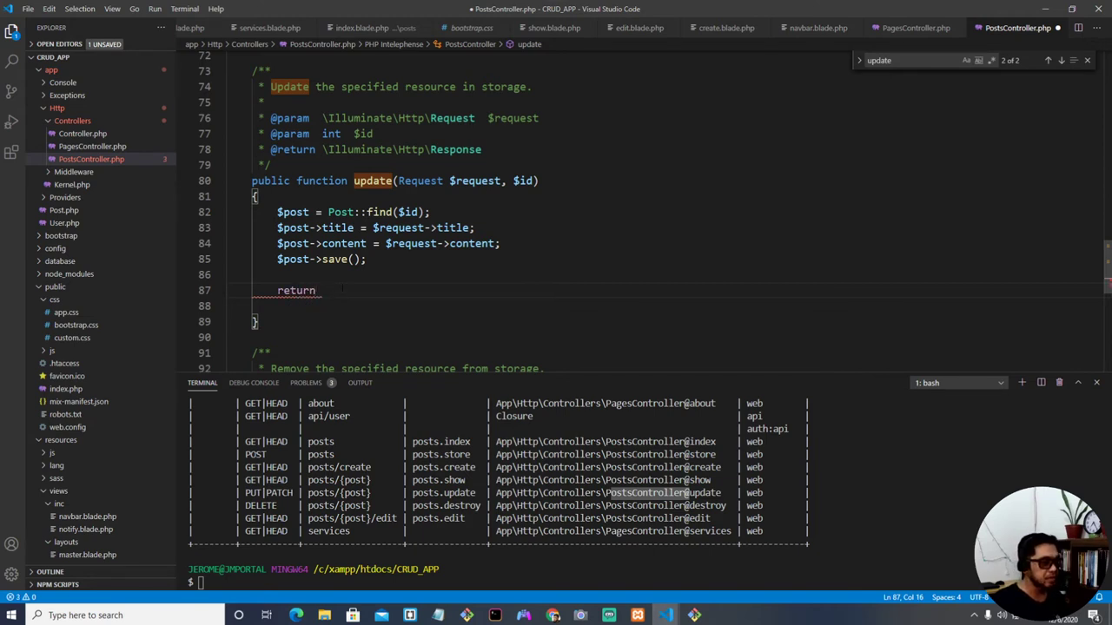
pyautogui.moveTo(311, 212); pyautogui.dragTo(366, 259)
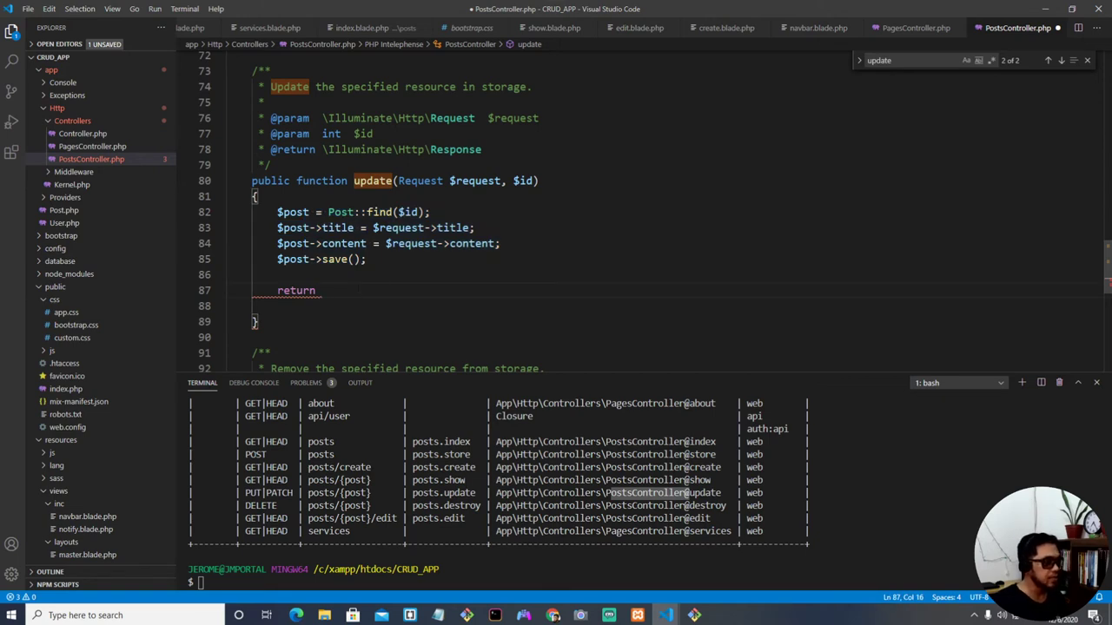
pyautogui.write('"A"')
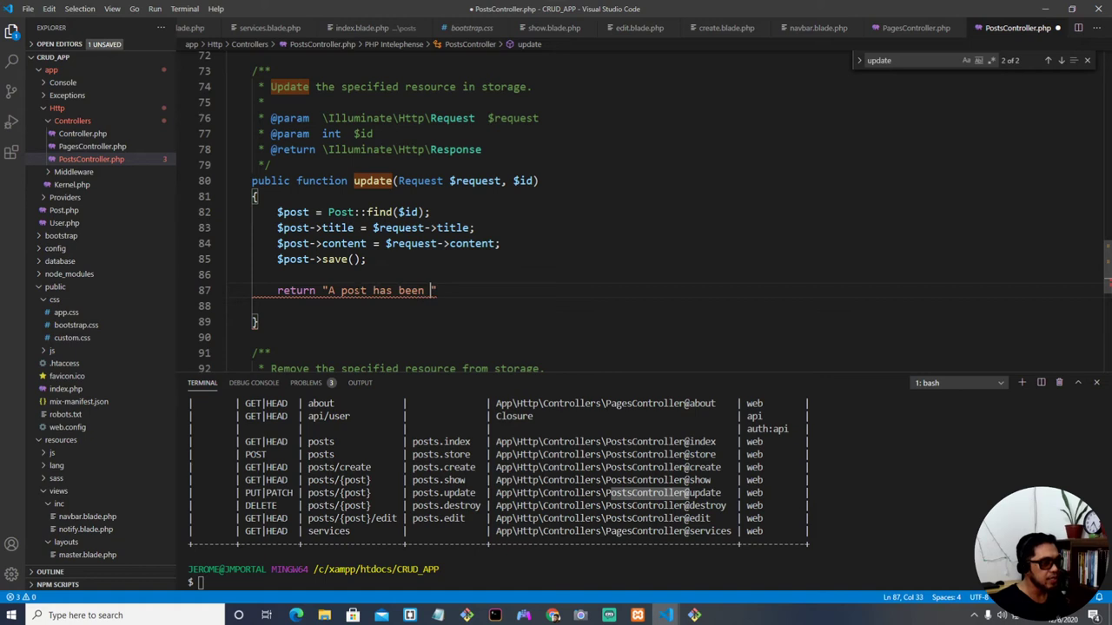
pyautogui.write('updated";')
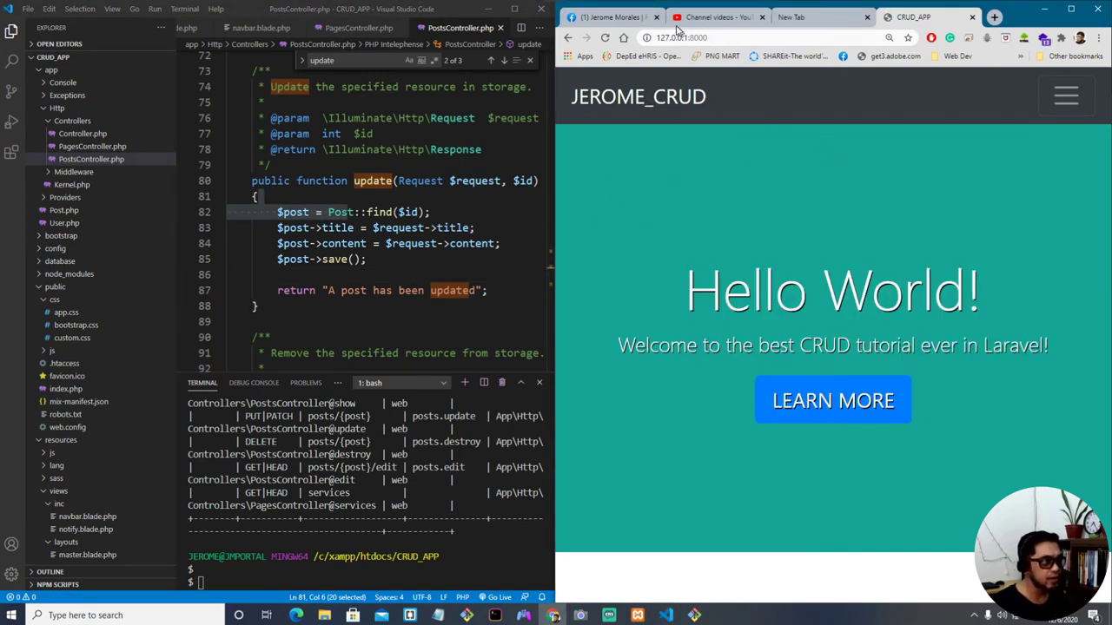
# Step: Open Post 1's edit form and fill the title "My first Million"
pyautogui.click(656, 17)
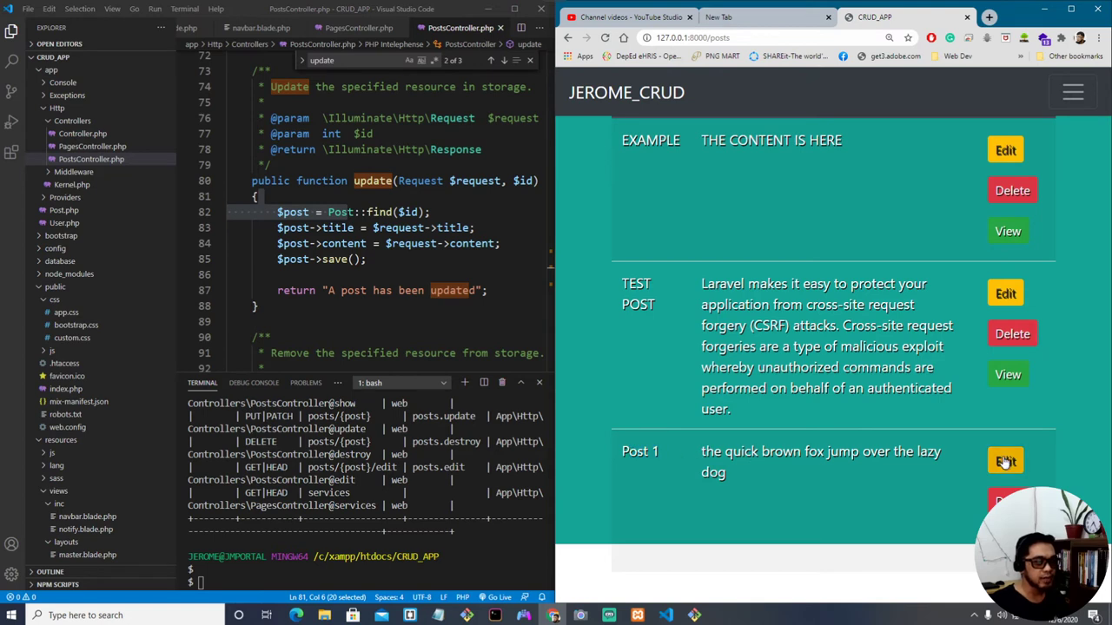
pyautogui.click(1005, 461)
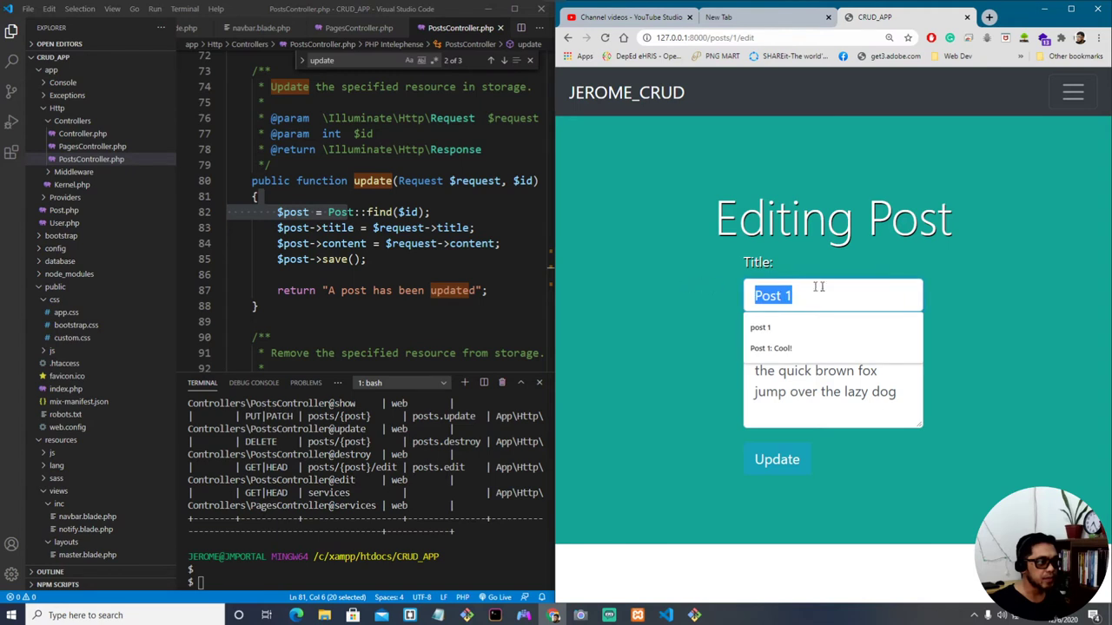
pyautogui.moveTo(829, 295)
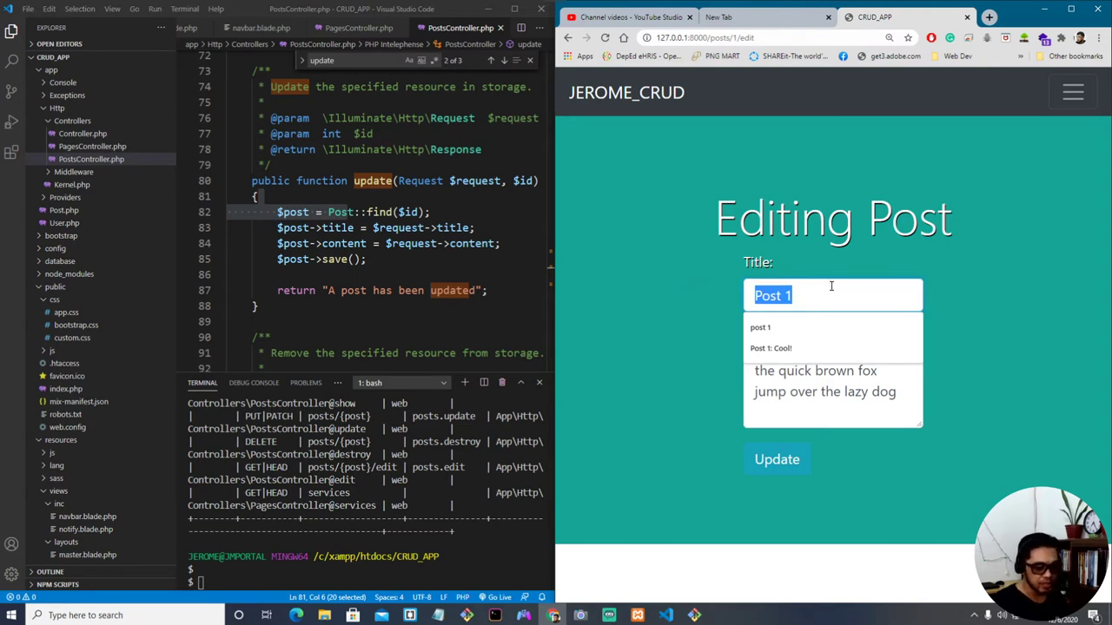
pyautogui.write('My')
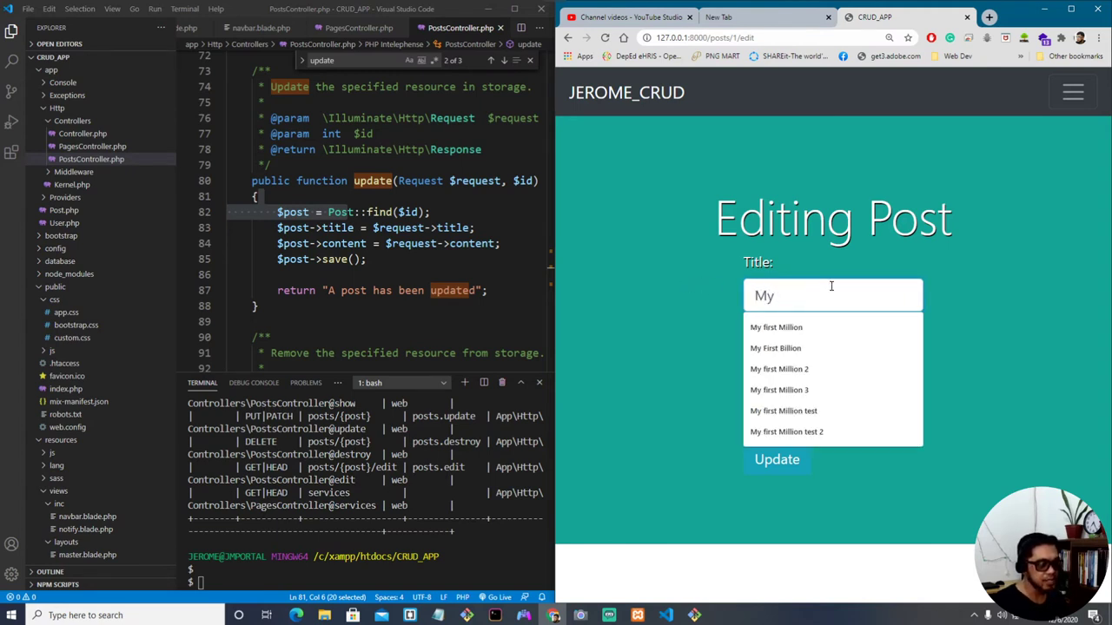
pyautogui.click(775, 327)
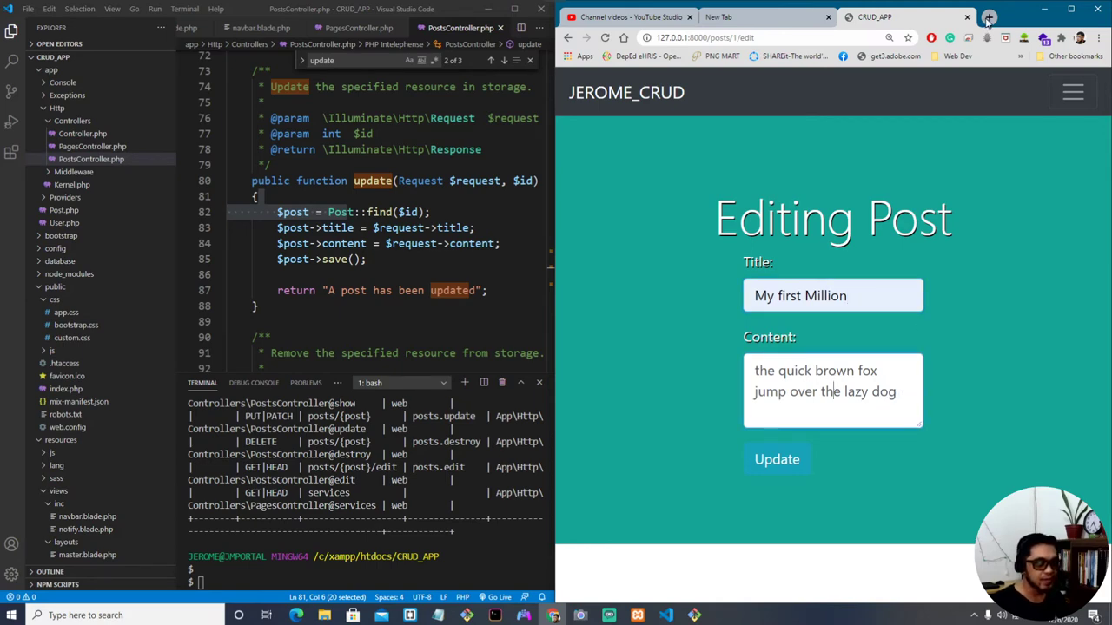
# Step: Use a Lorem Ipsum paragraph as content and save, confirming "A post has been updated"
pyautogui.click(994, 17)
pyautogui.write('loremipsum.io')
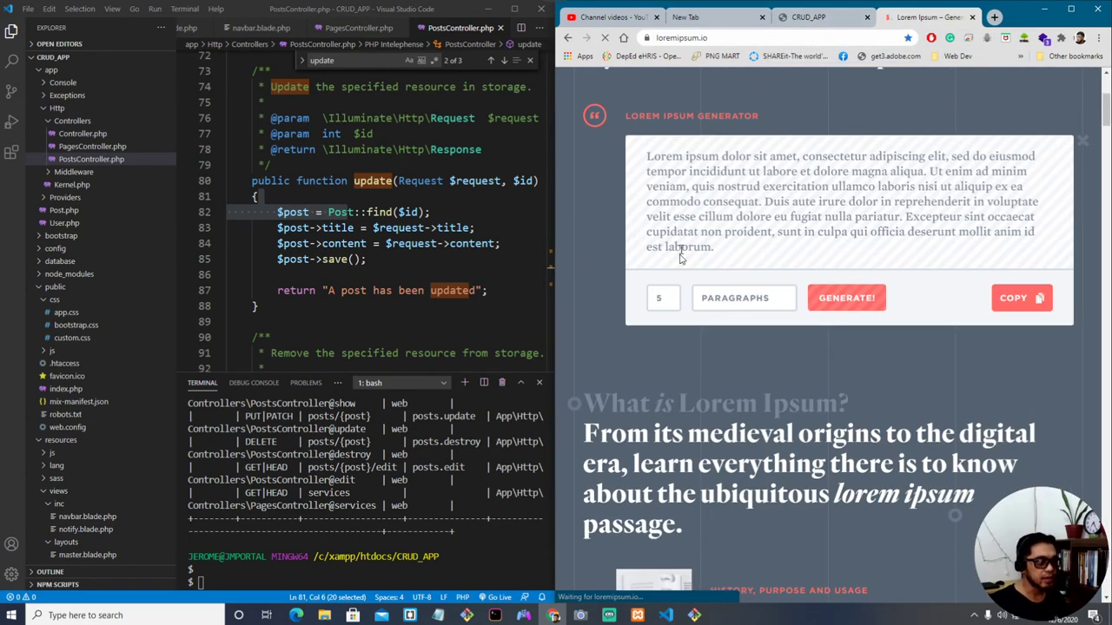
pyautogui.moveTo(647, 157); pyautogui.dragTo(761, 201)
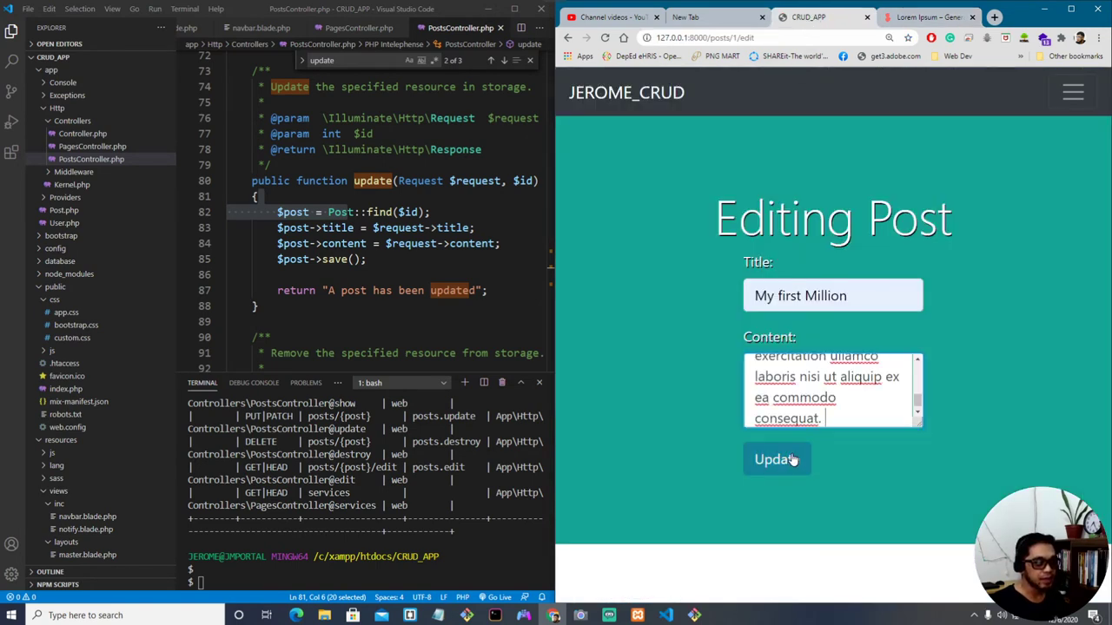
pyautogui.click(776, 459)
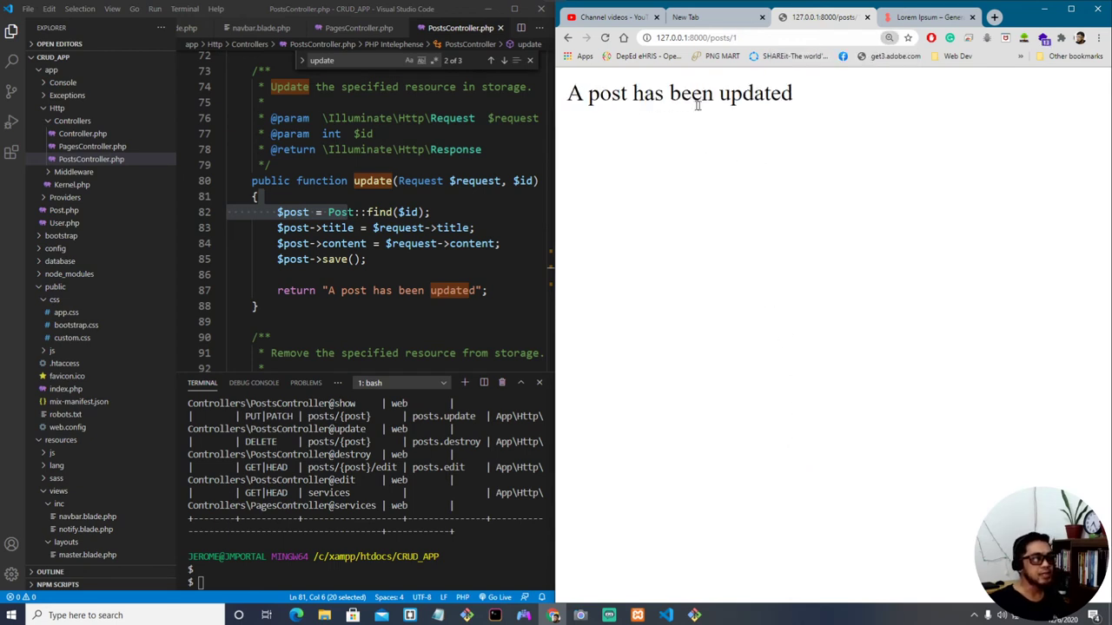
pyautogui.moveTo(589, 93); pyautogui.dragTo(712, 93)
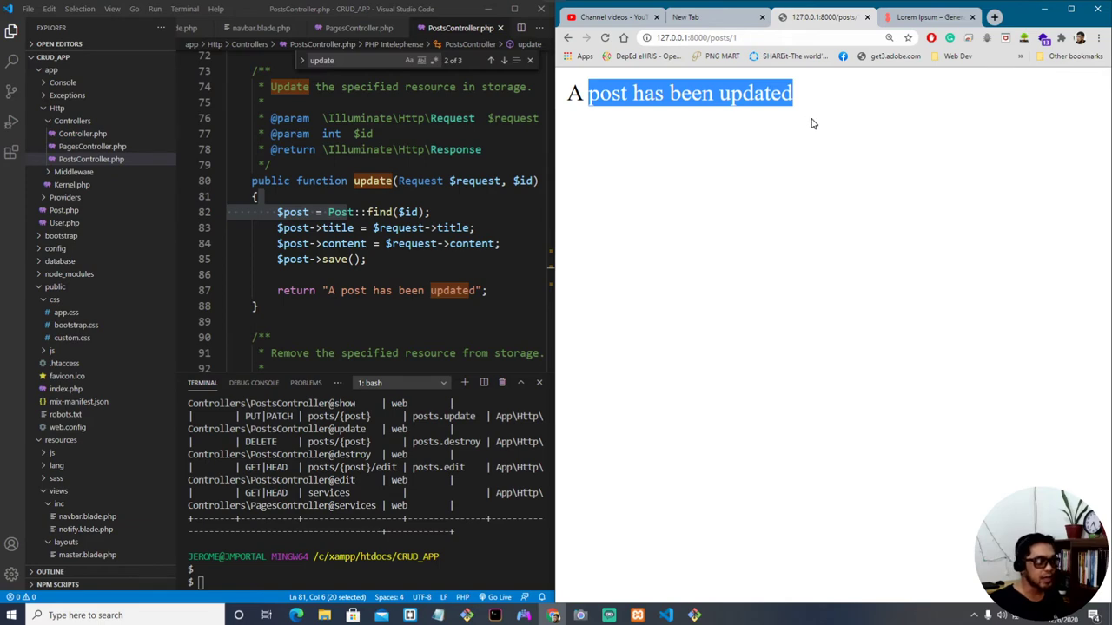
pyautogui.click(686, 16)
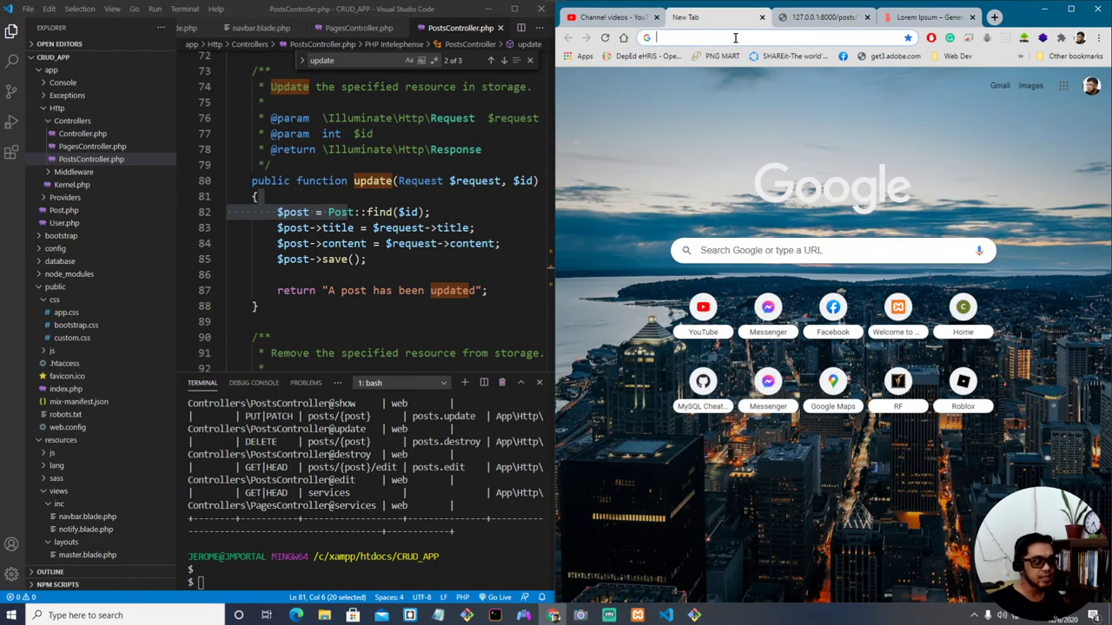
# Step: Open phpMyAdmin from localhost/dashboard and select the jmor_crud database
pyautogui.write('localhost/dashboard/')
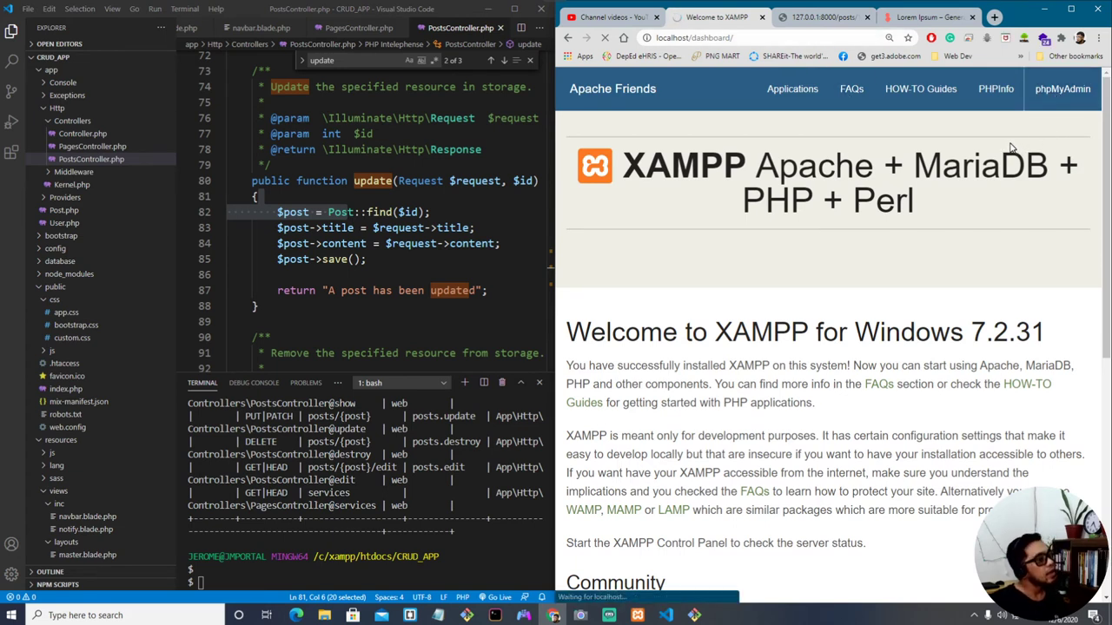
pyautogui.click(1062, 89)
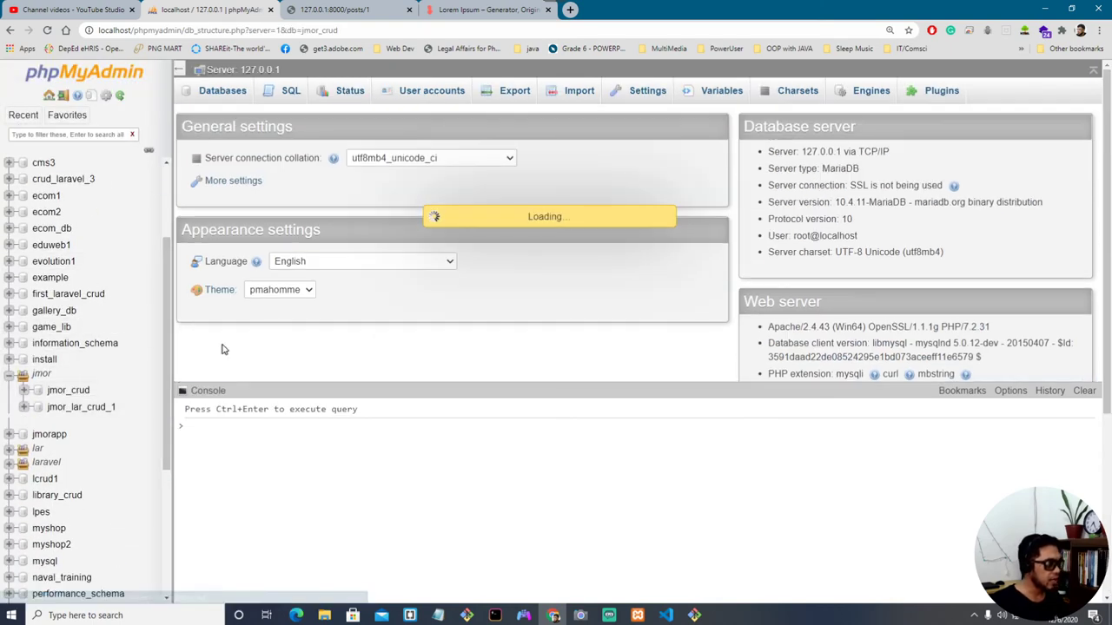
pyautogui.click(68, 180)
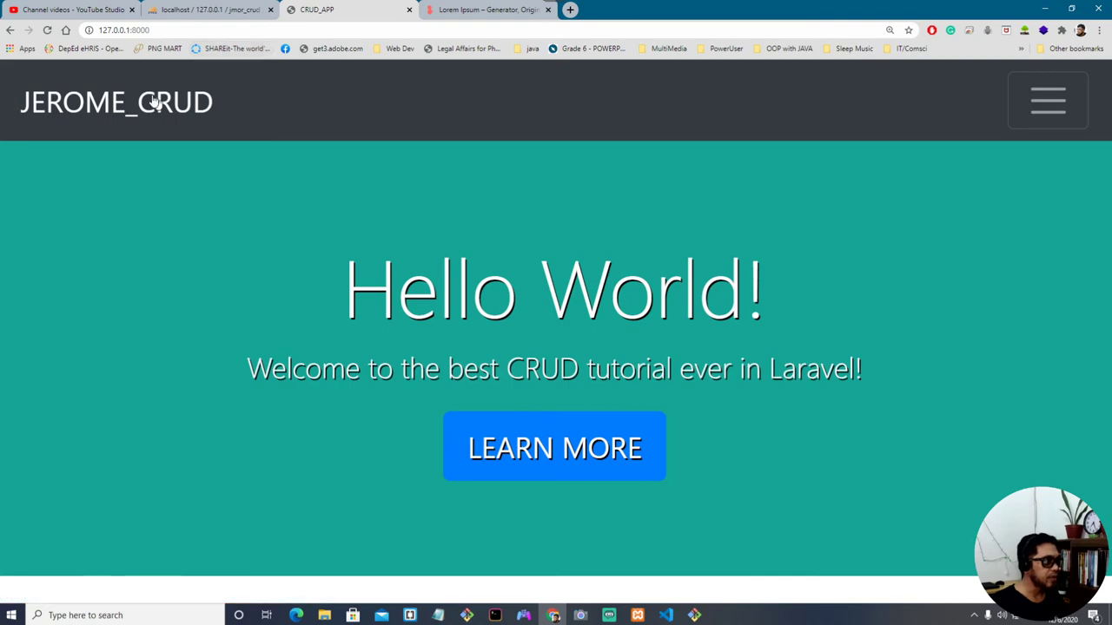
pyautogui.moveTo(142, 154)
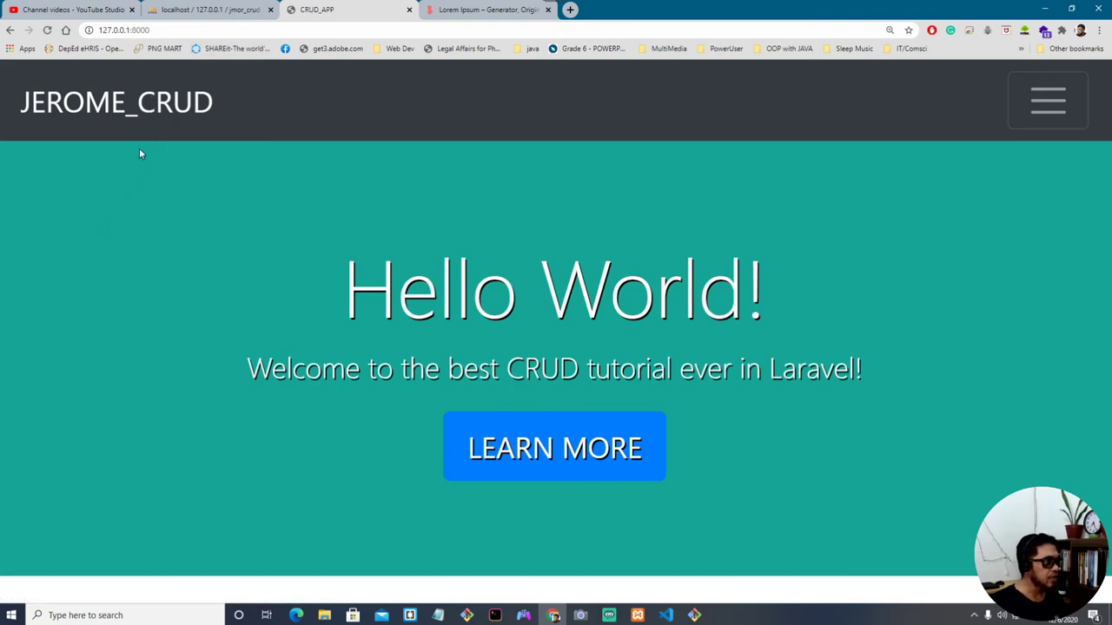
# Step: Retitle TEST POST to "Dark Souls III", replace its content with a game description, and update
pyautogui.click(1047, 100)
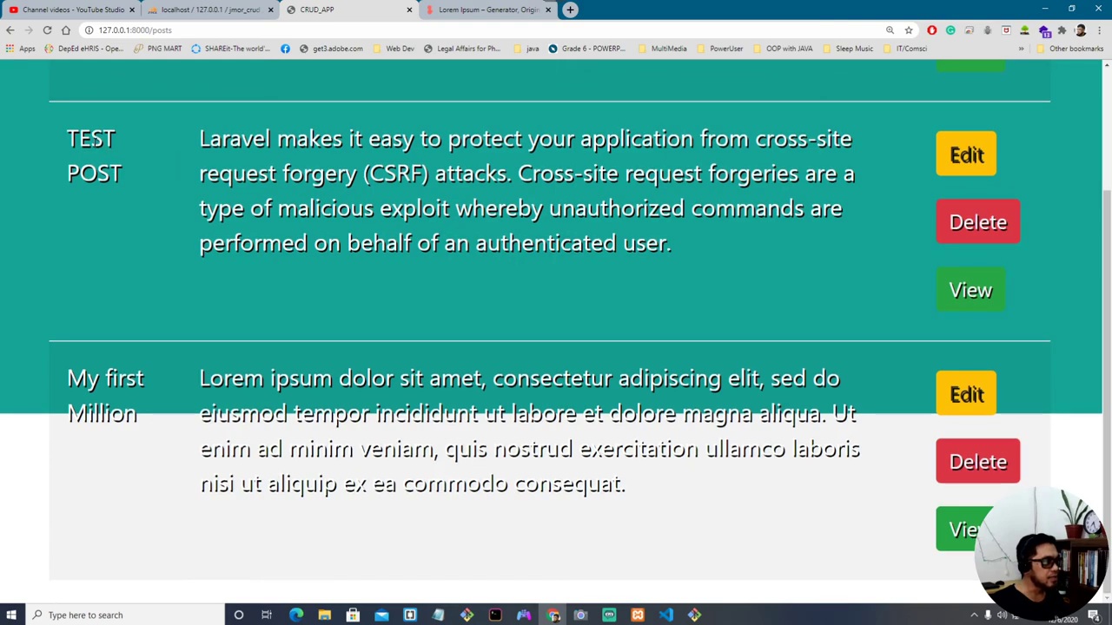
pyautogui.write('dakr')
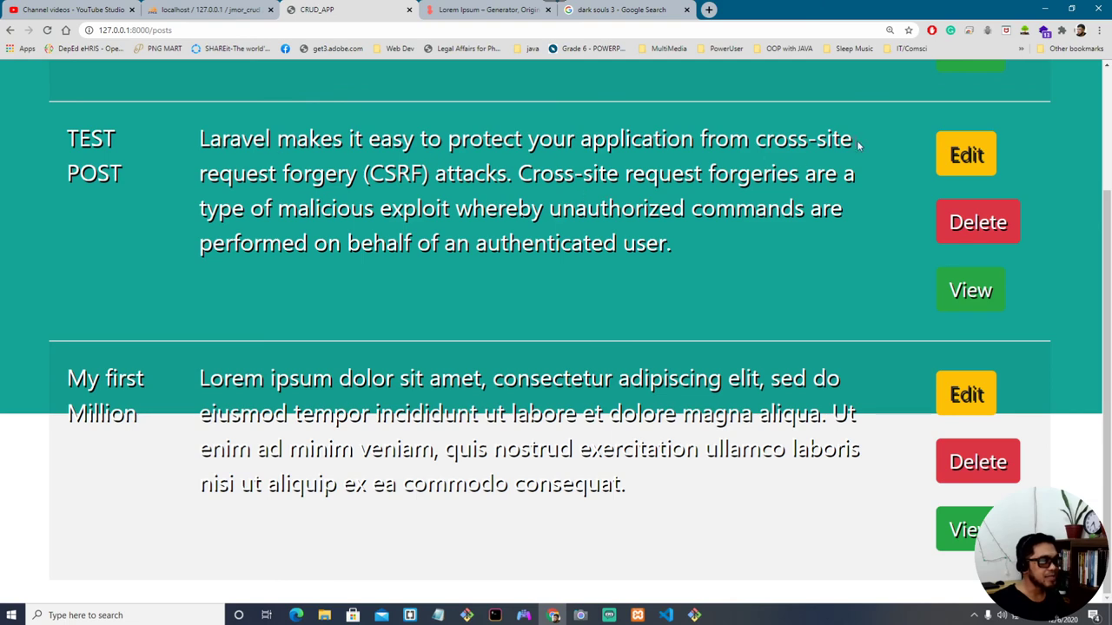
pyautogui.click(966, 154)
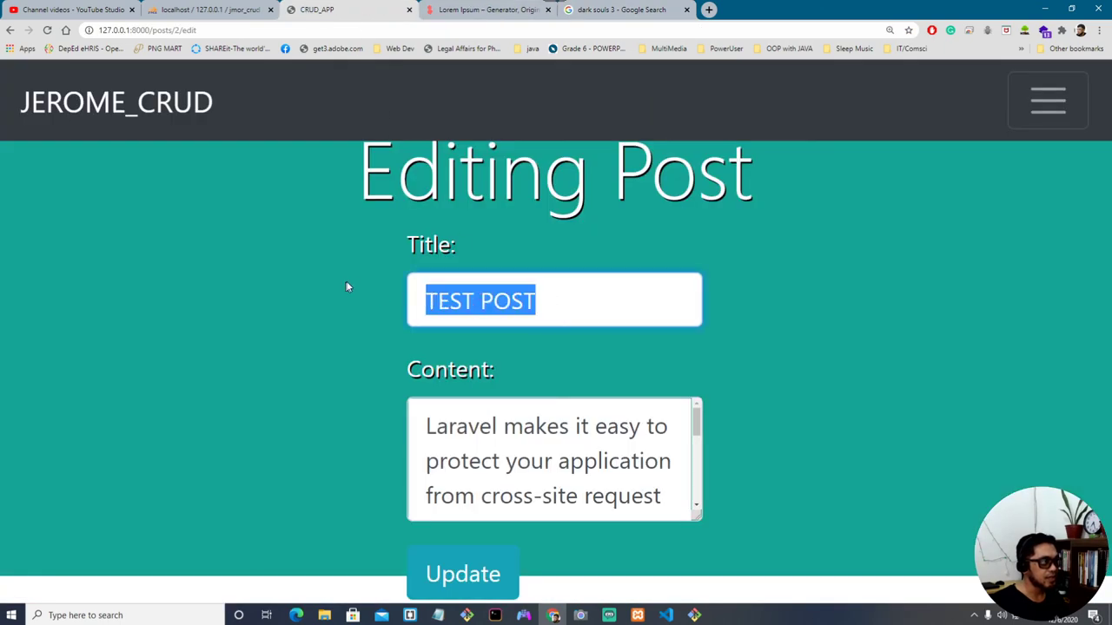
pyautogui.write('Dark Souls III')
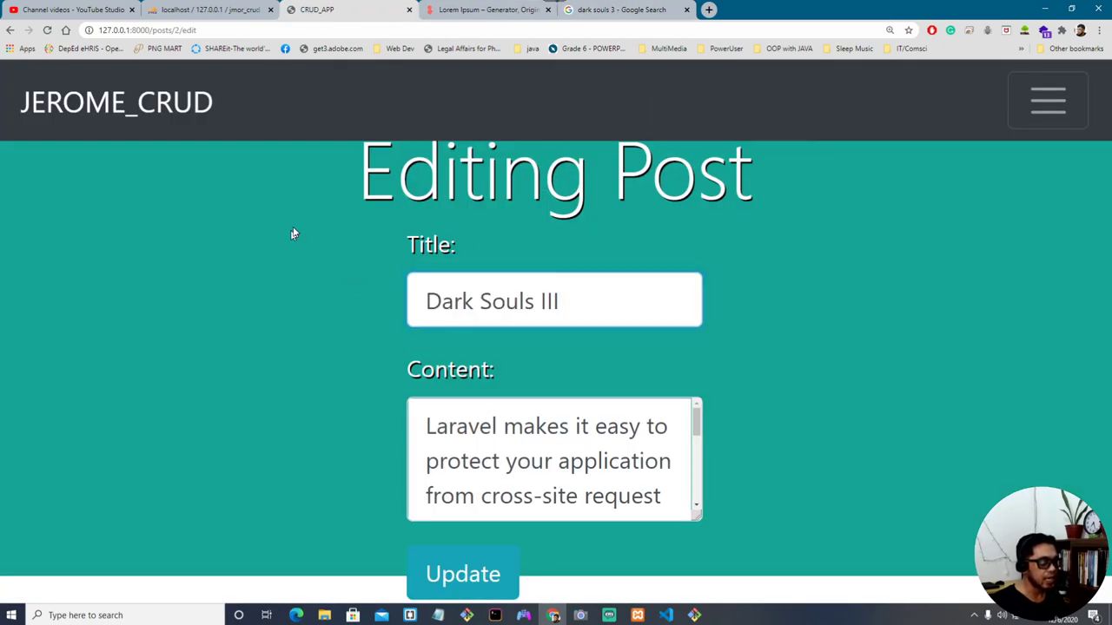
pyautogui.click(617, 9)
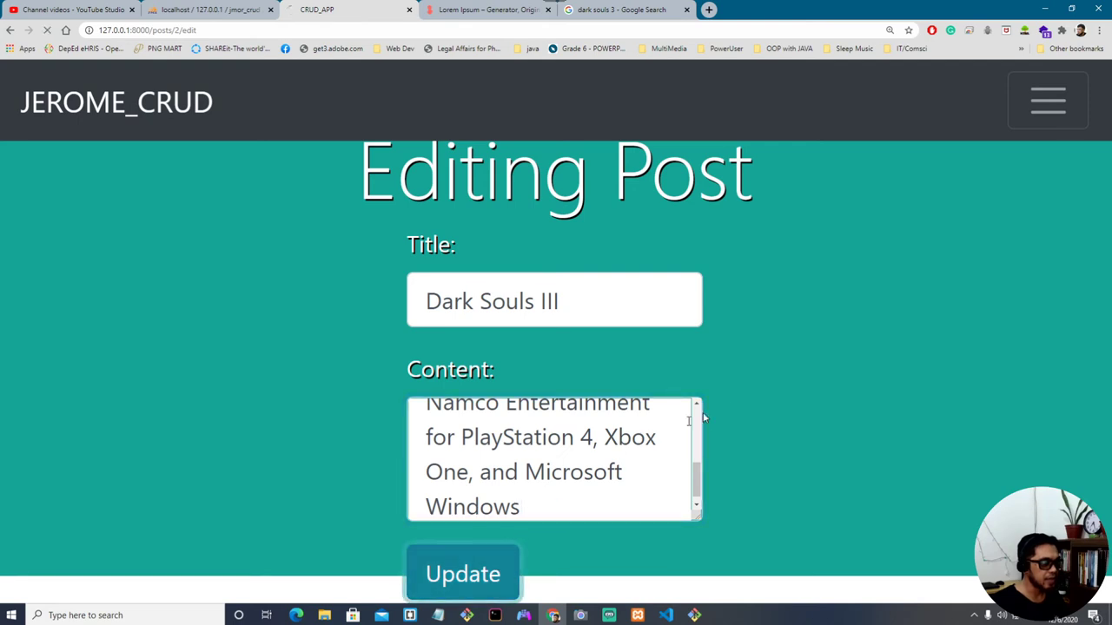
pyautogui.click(462, 573)
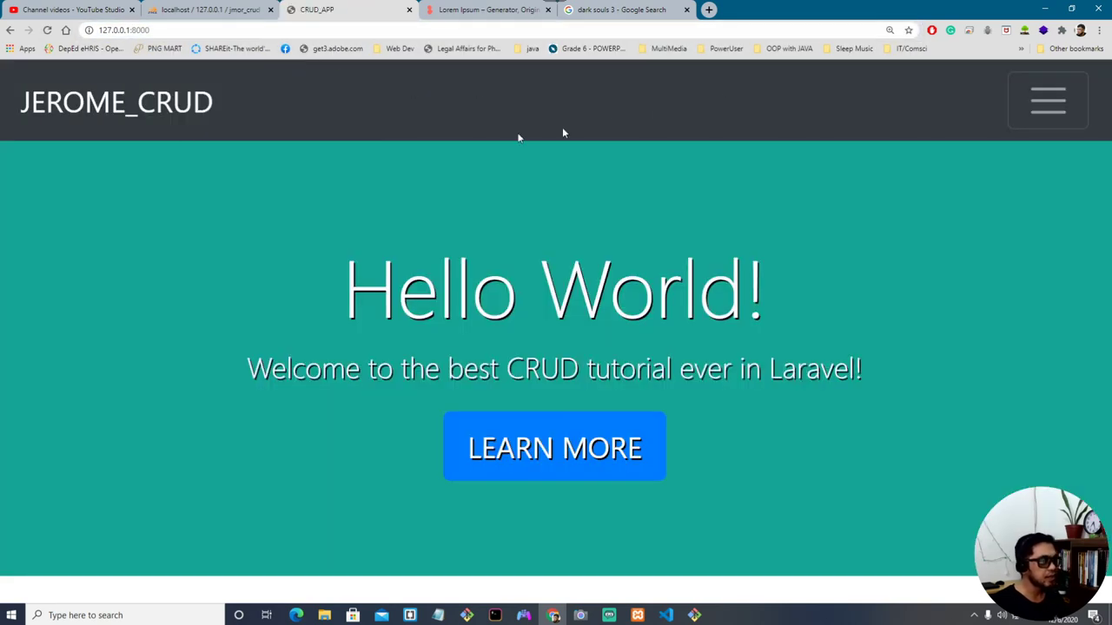
# Step: Open the Posts list and highlight the Dark Souls III row
pyautogui.click(1047, 100)
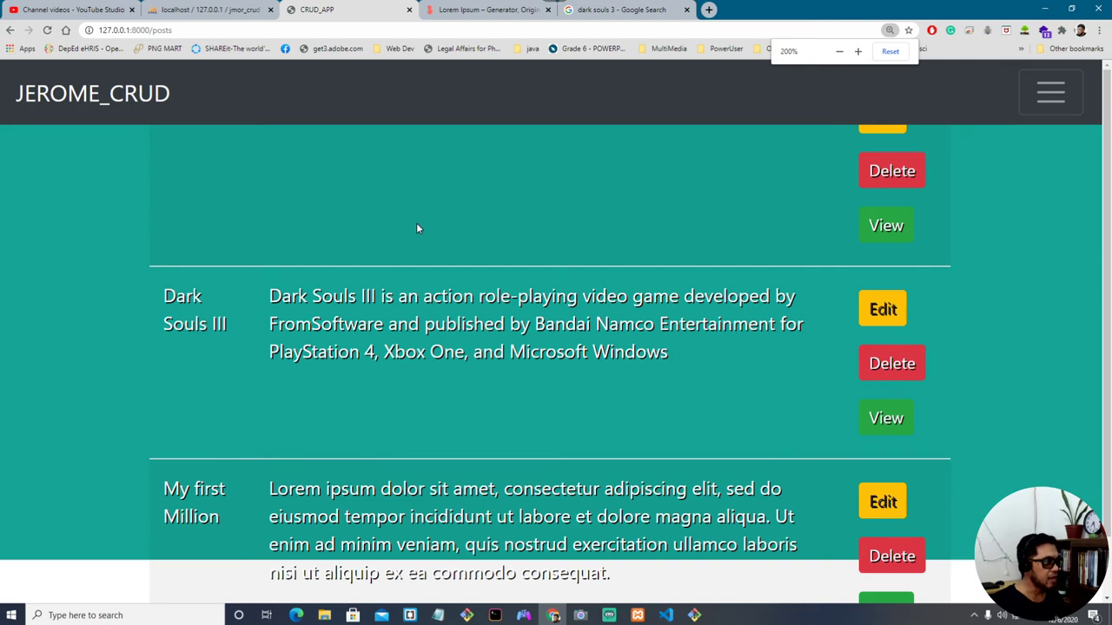
pyautogui.moveTo(164, 295); pyautogui.dragTo(668, 352)
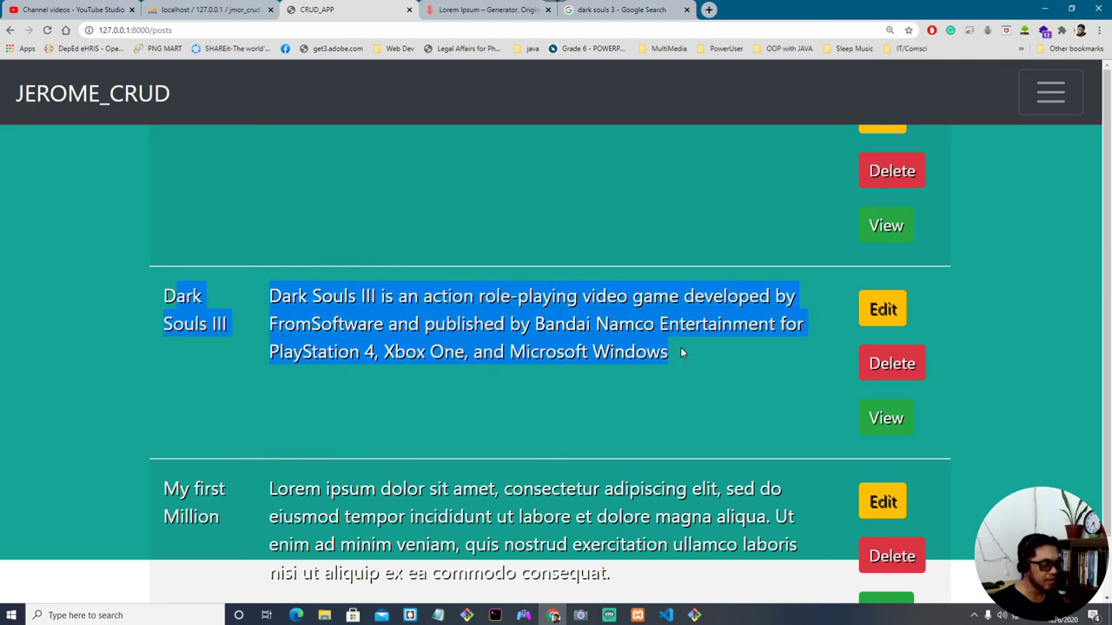
pyautogui.click(645, 313)
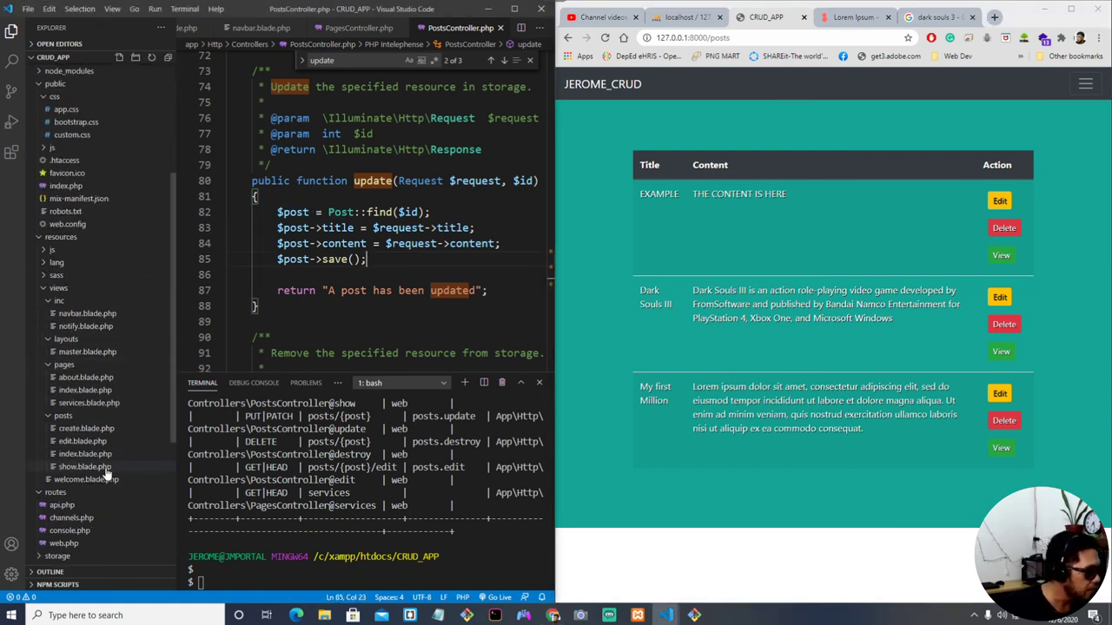
# Step: Open resources/views/posts/show.blade.php from the Explorer
pyautogui.click(84, 466)
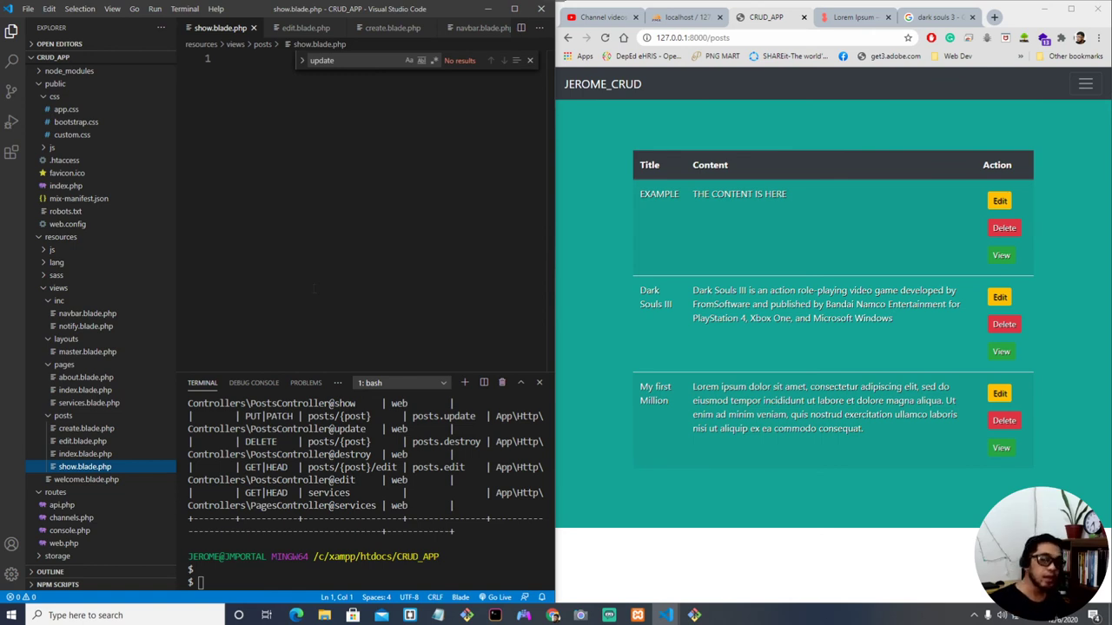
pyautogui.moveTo(831, 284)
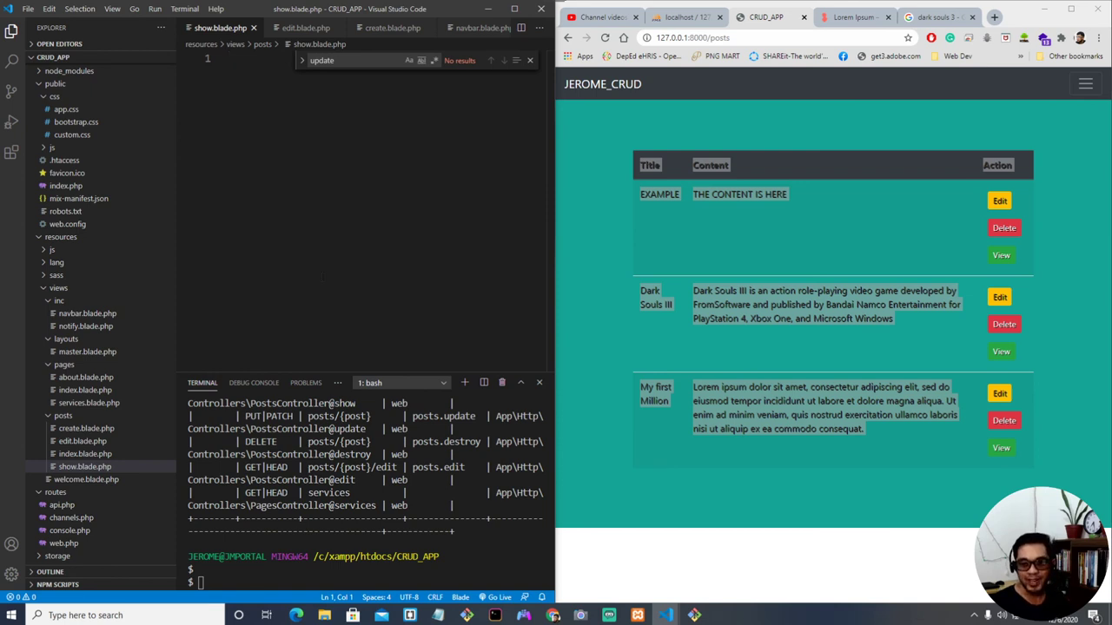
pyautogui.moveTo(621, 258)
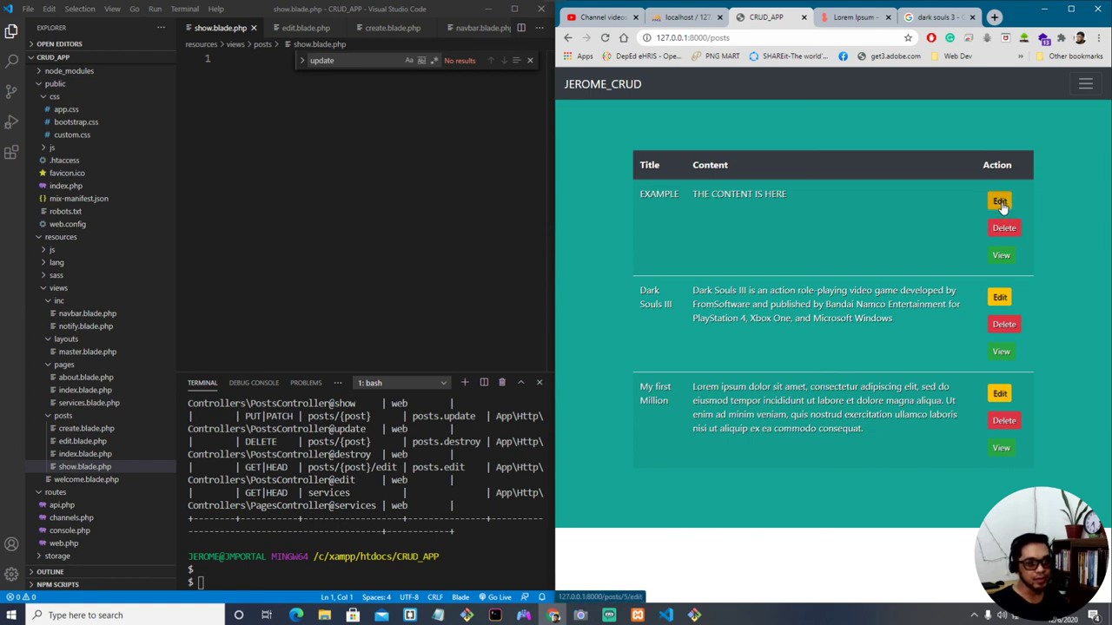
# Step: Open the EXAMPLE post's edit form, change its title, and submit the update
pyautogui.click(1000, 202)
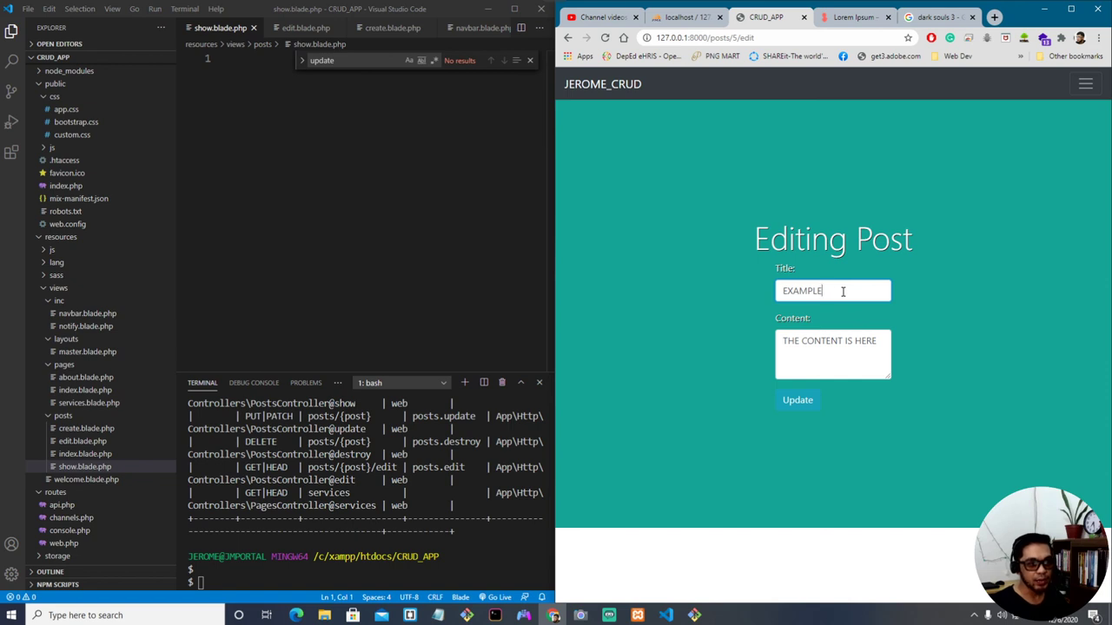
pyautogui.doubleClick(832, 290)
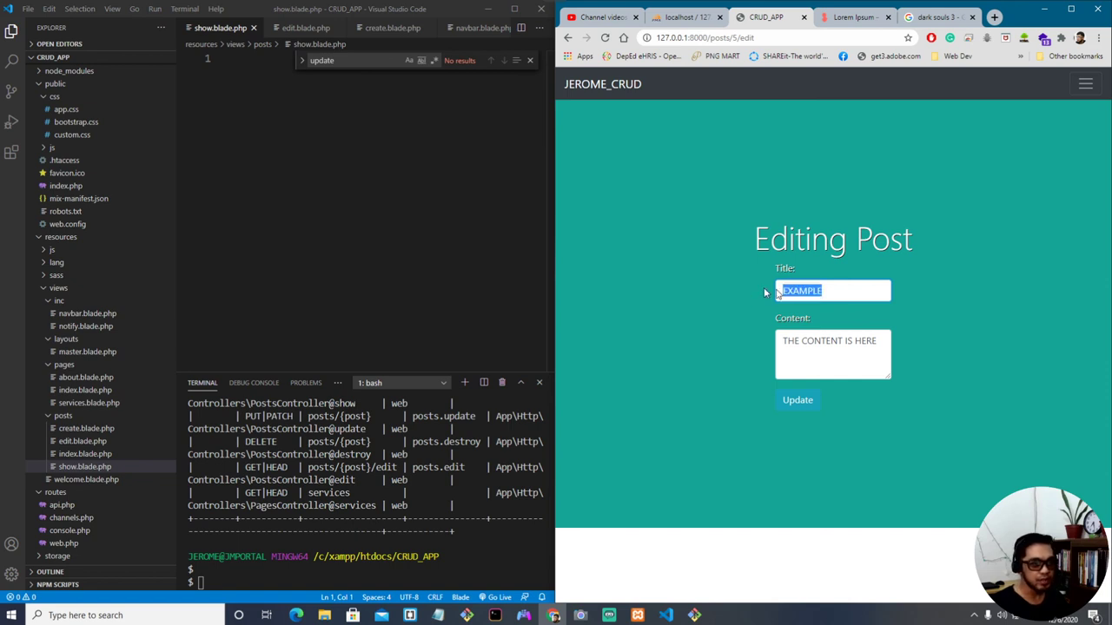
pyautogui.click(797, 400)
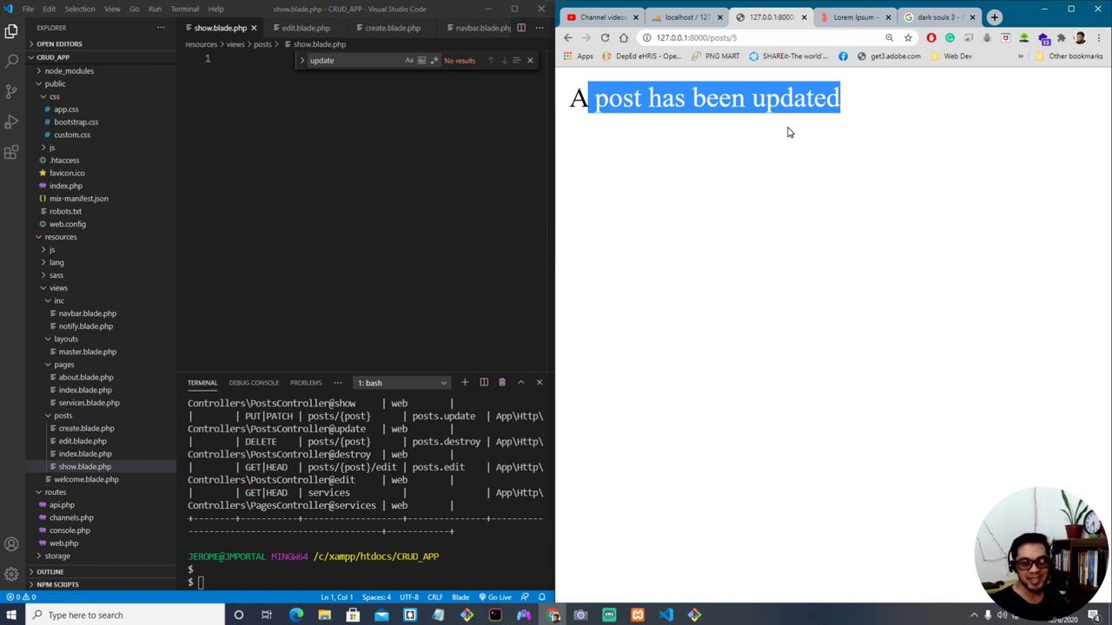
pyautogui.moveTo(795, 133)
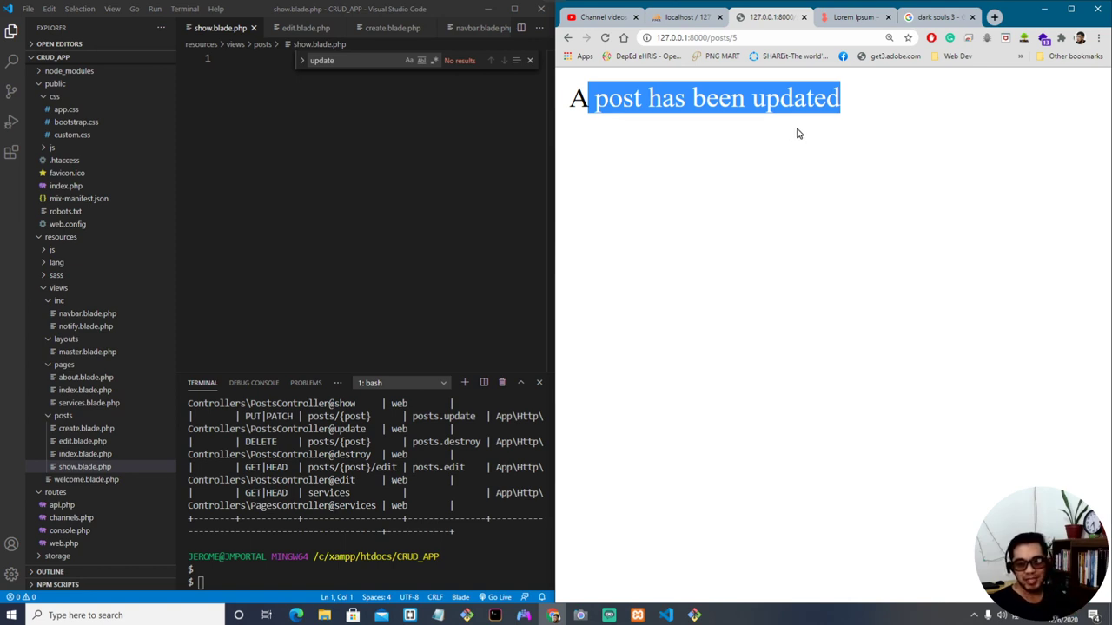